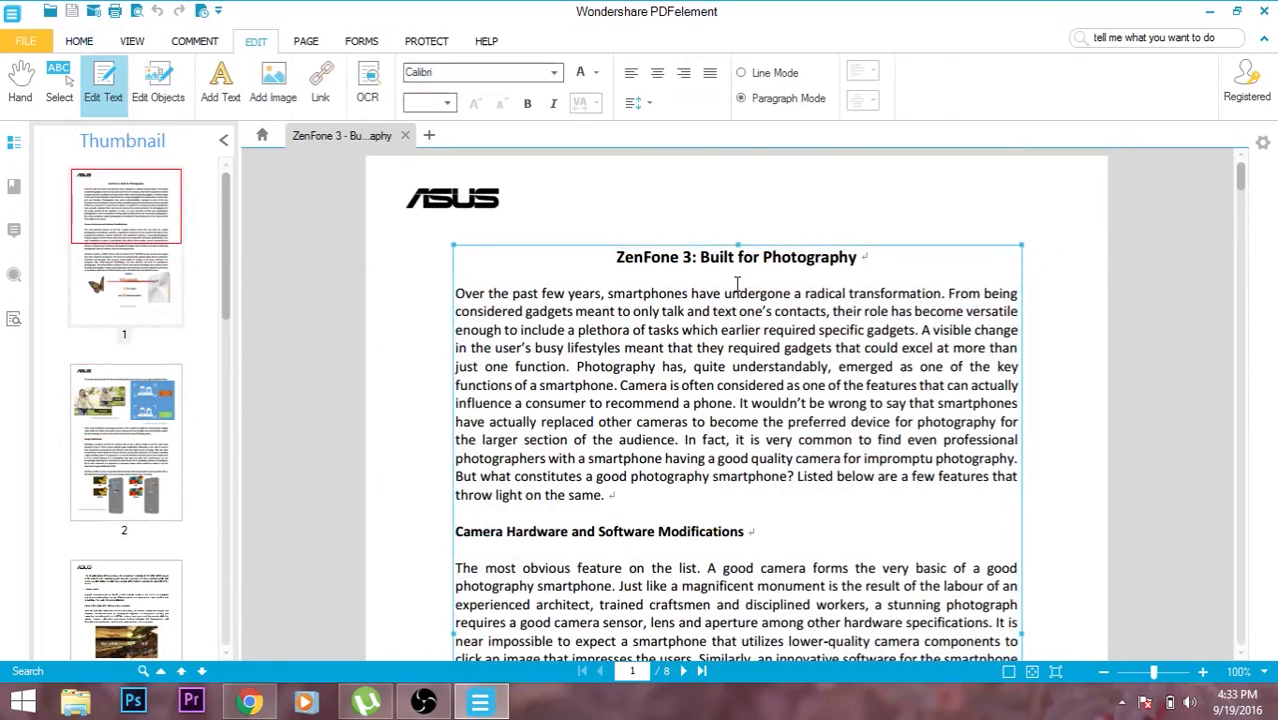
Step: Replace 'Built for Photography' in the title with new wording typed over the selection
drag(700, 256, 856, 256)
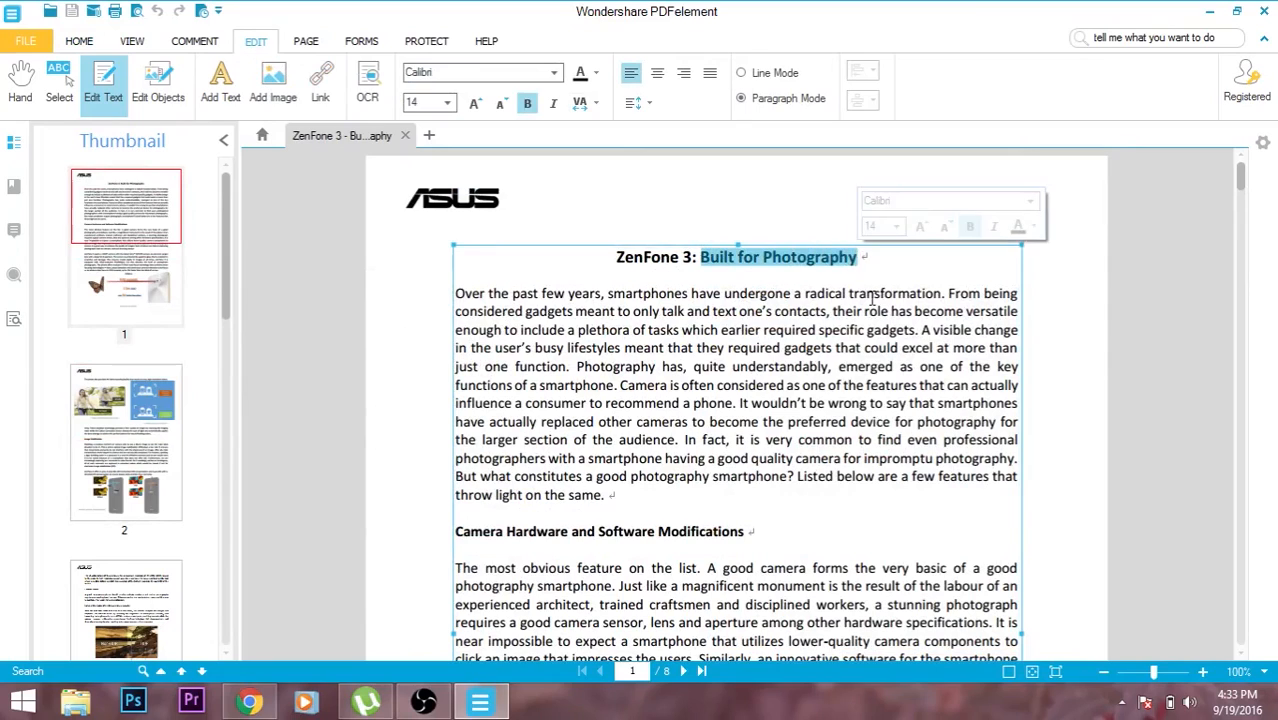
text(Better)
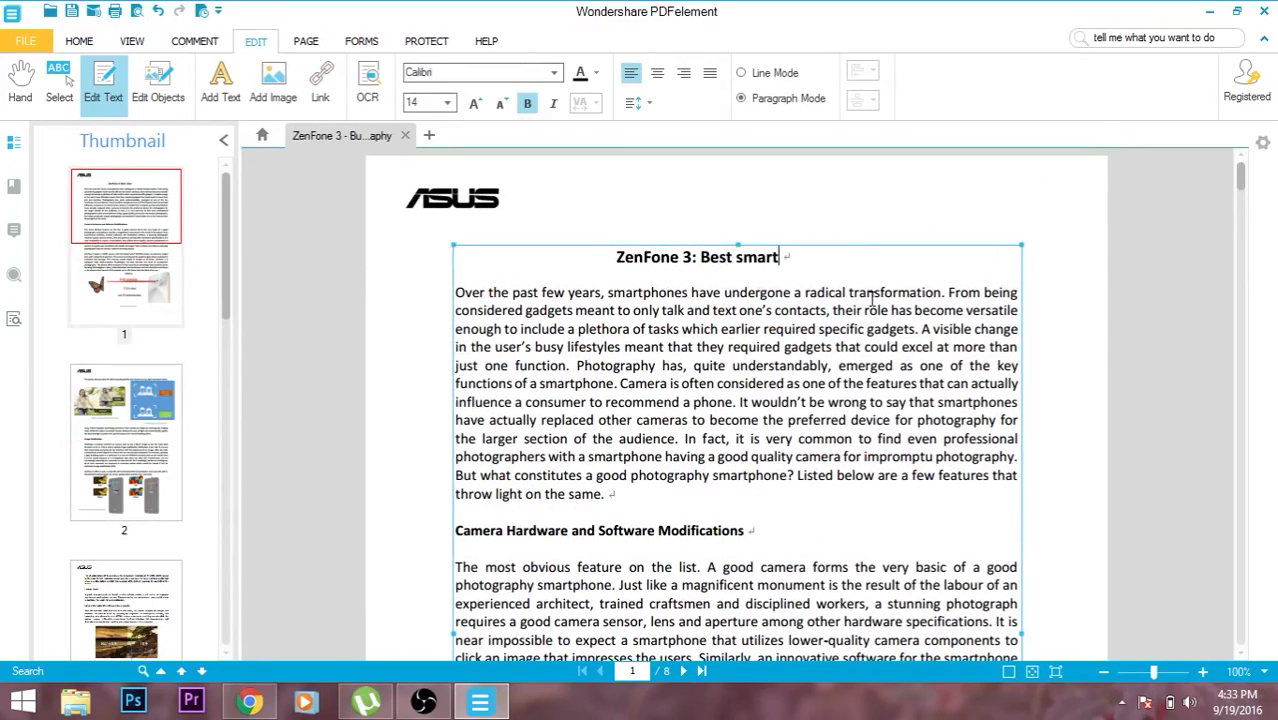
text(phone camer)
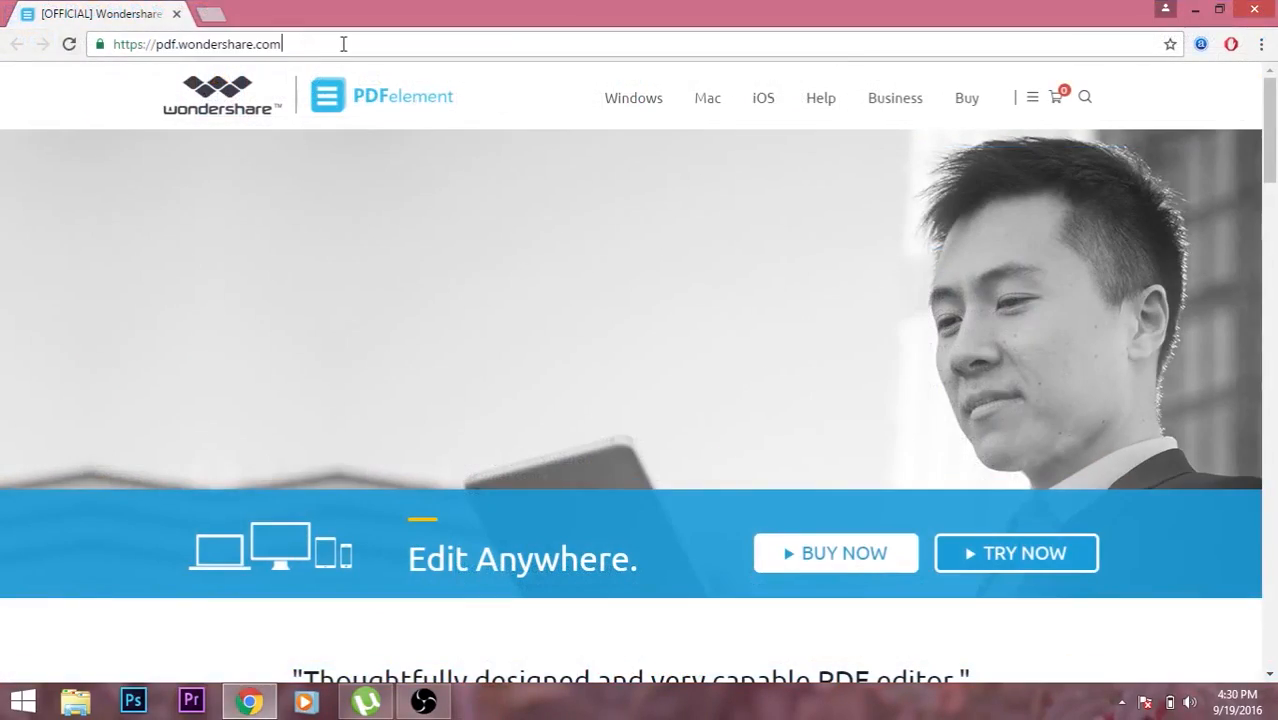
mouse_move(708, 98)
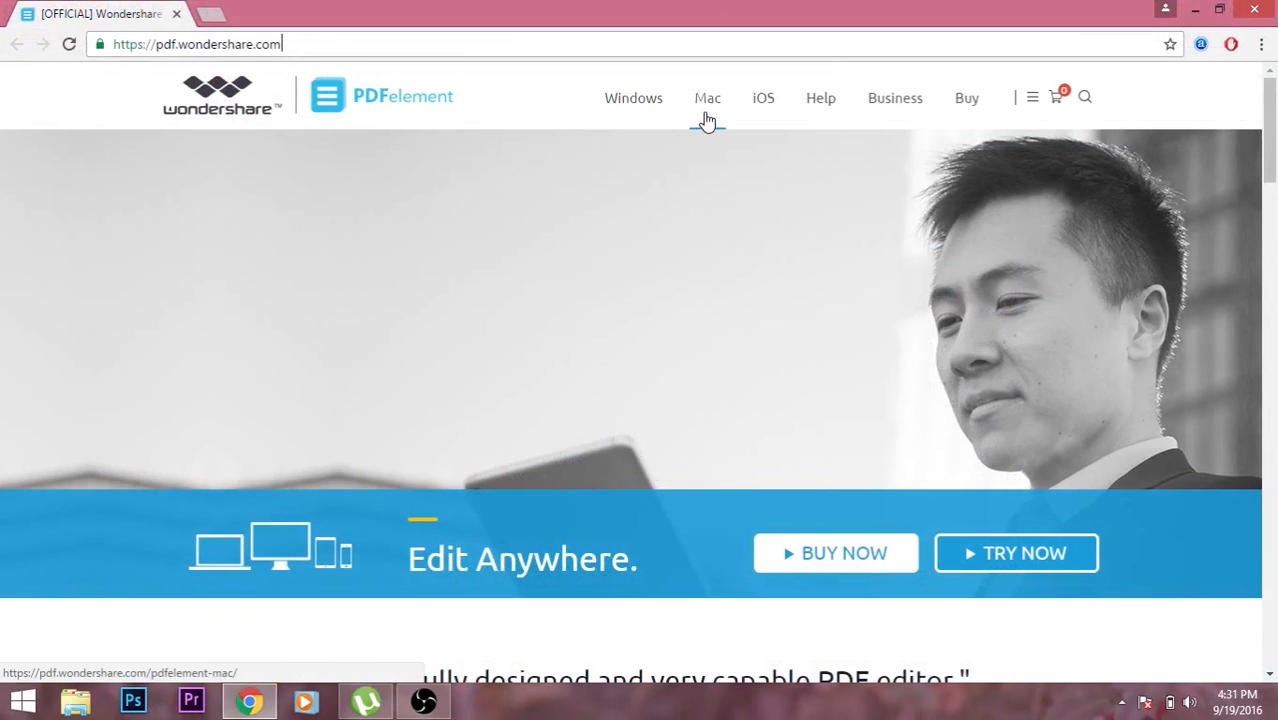
mouse_move(790, 510)
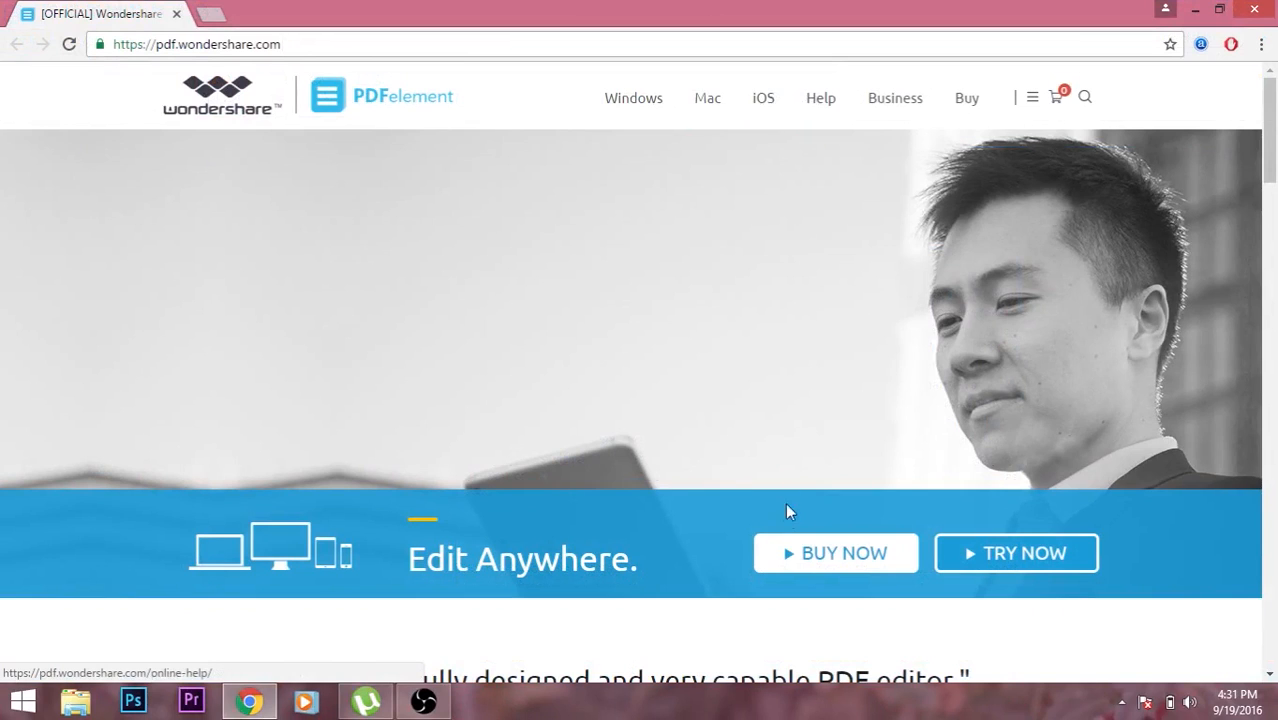
Step: Start downloading the PDFelement setup file from pdf.wondershare.com in Chrome
click(836, 552)
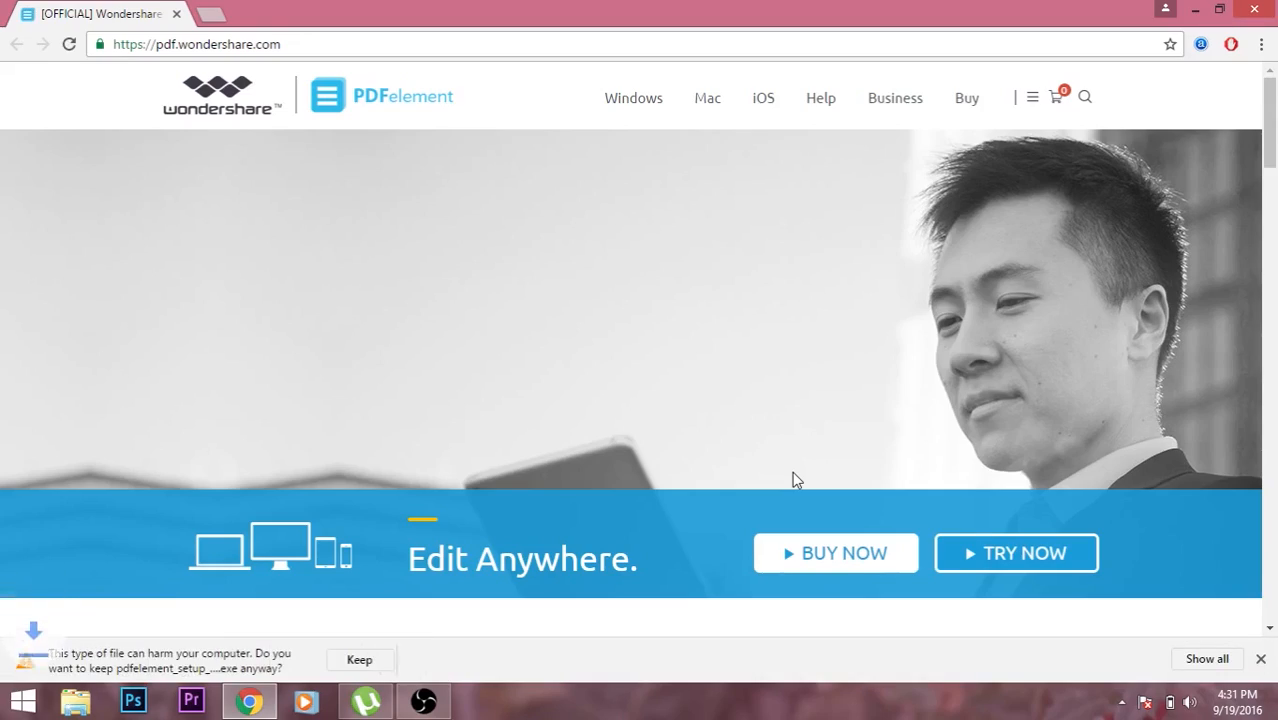
scroll(down, 3)
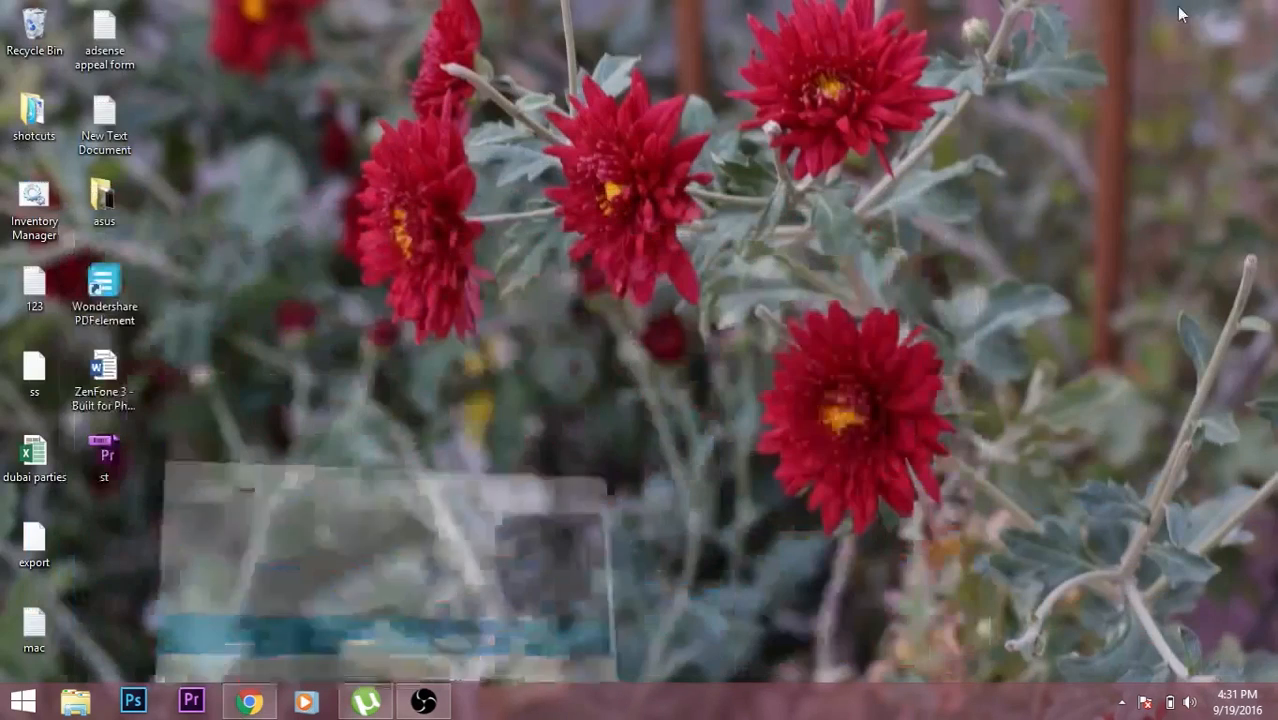
Step: Launch PDFelement from its desktop shortcut and close the User Guide window
click(104, 290)
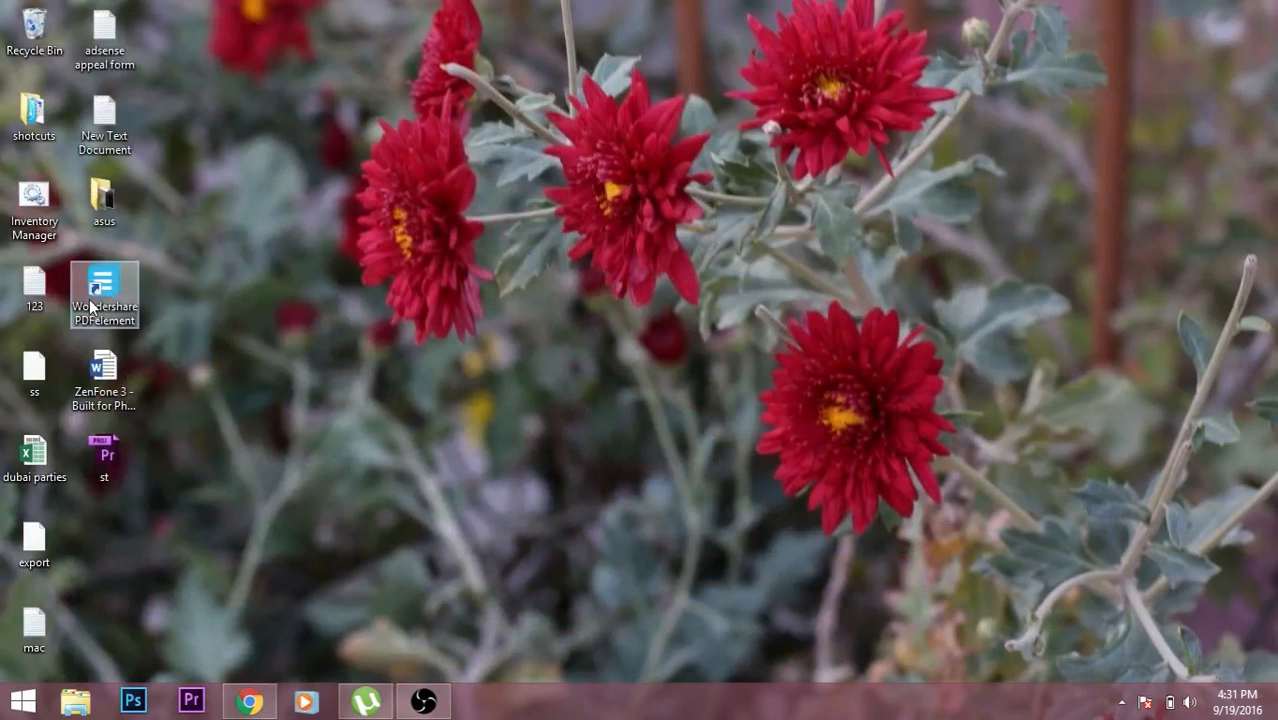
double_click(104, 290)
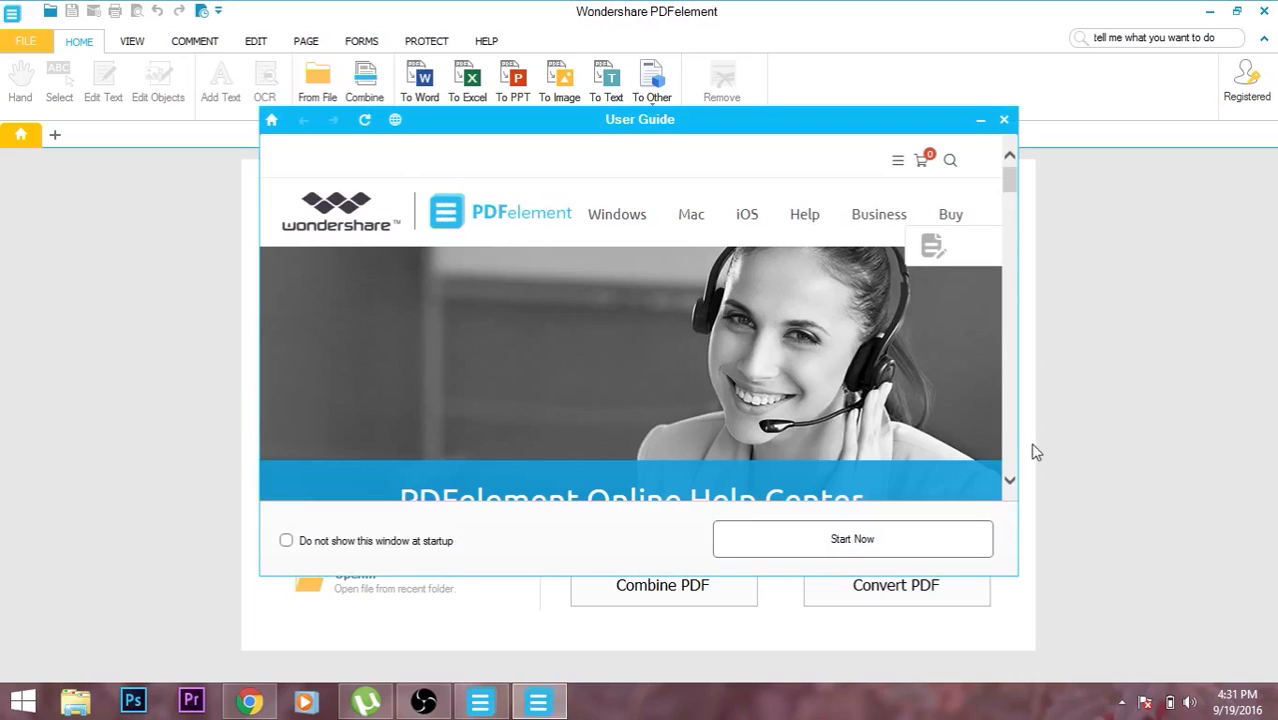
scroll(down, 3)
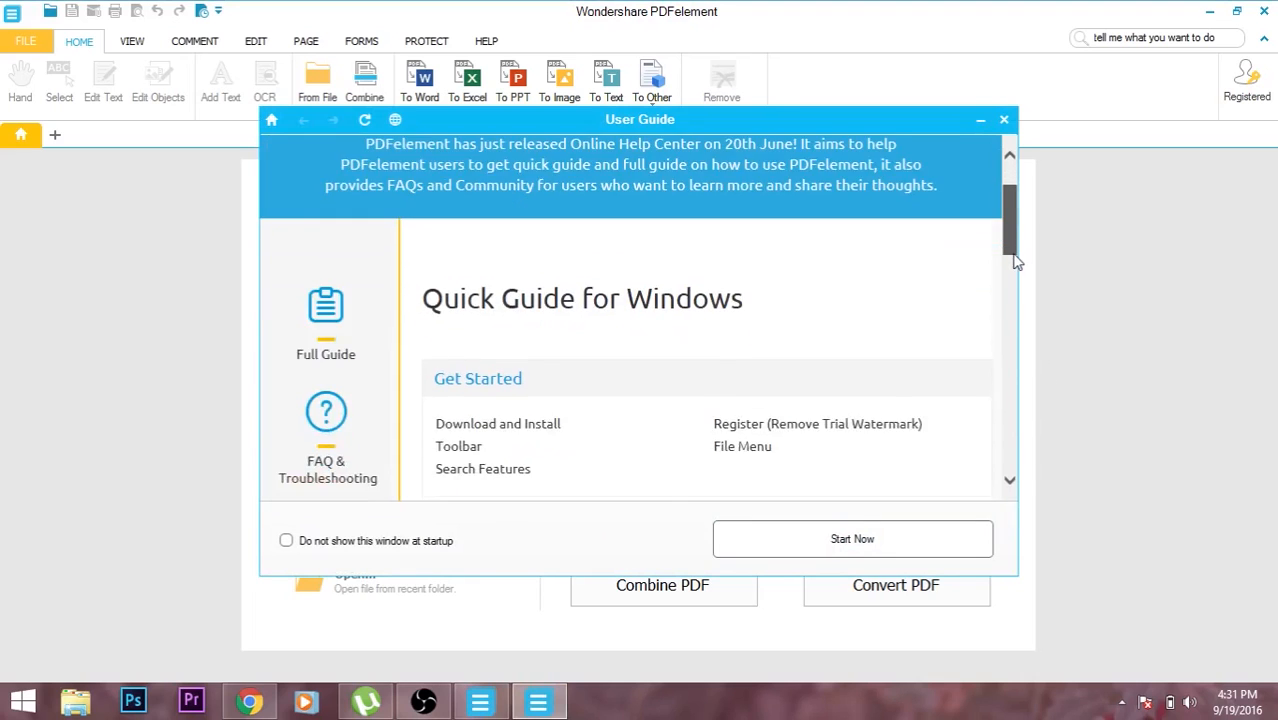
scroll(down, 3)
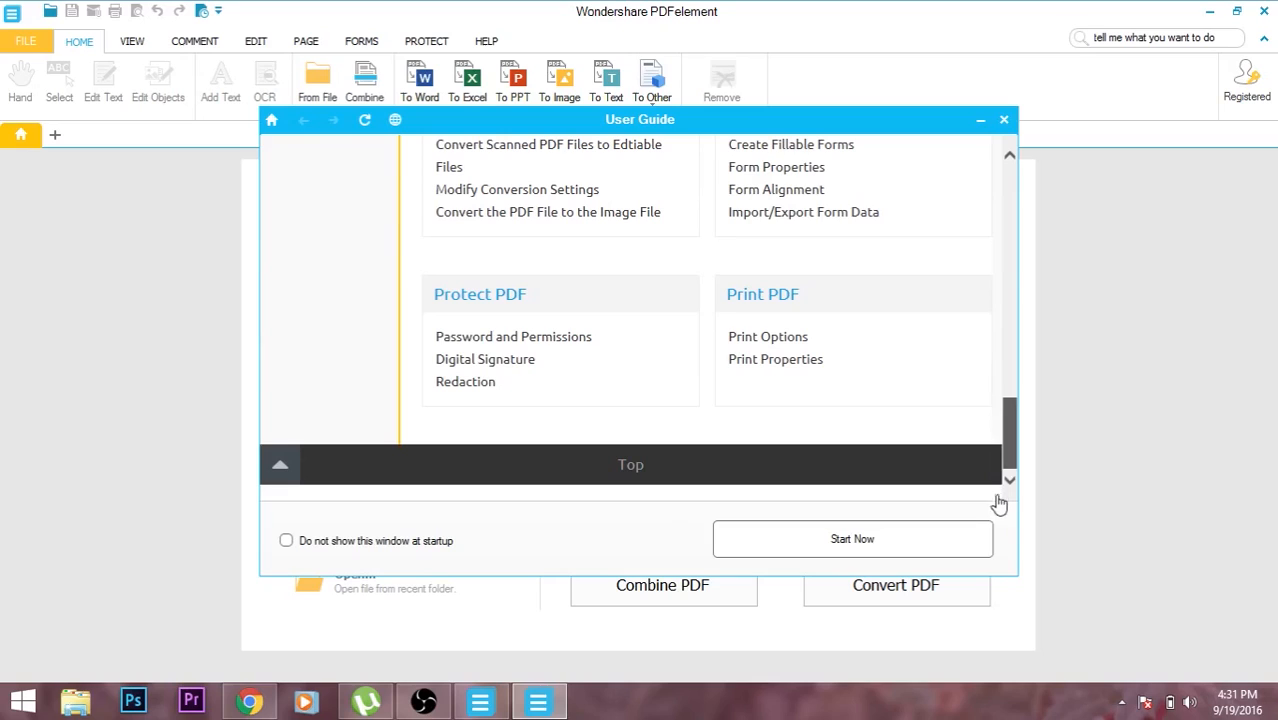
click(1004, 120)
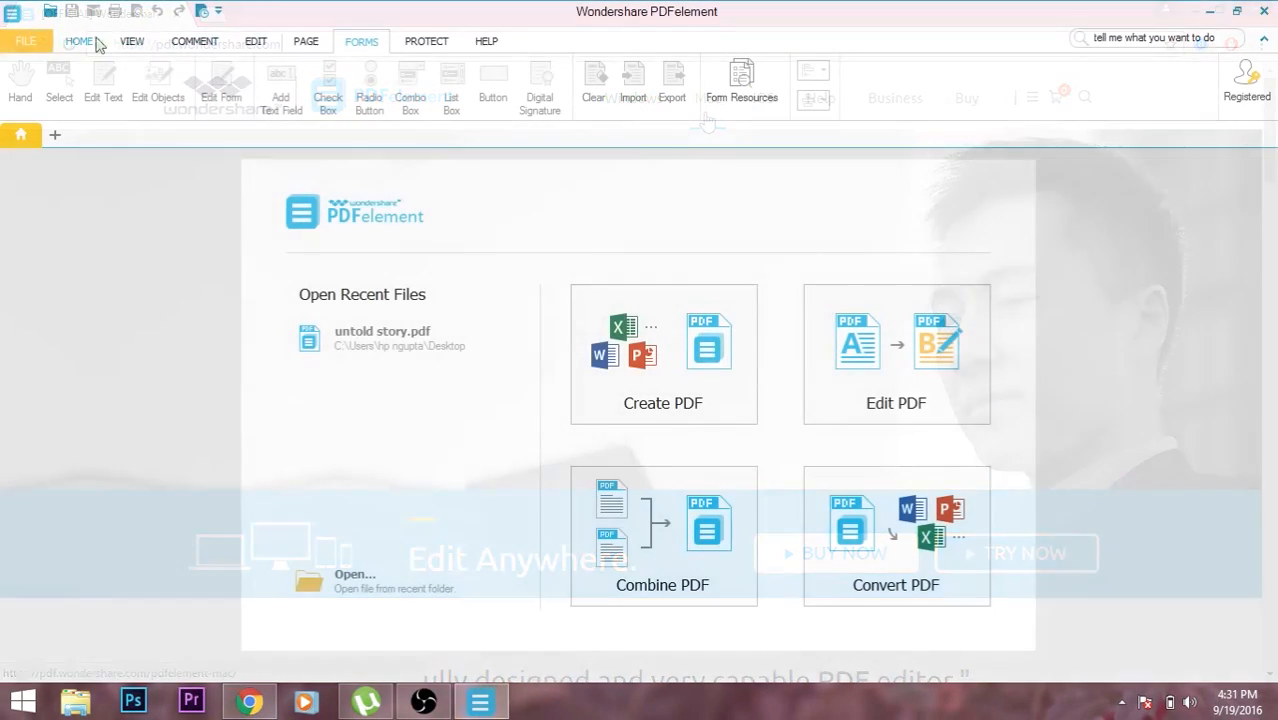
Step: Open 'ZenFone 3 - Built for Photography' from the Desktop folder
click(24, 40)
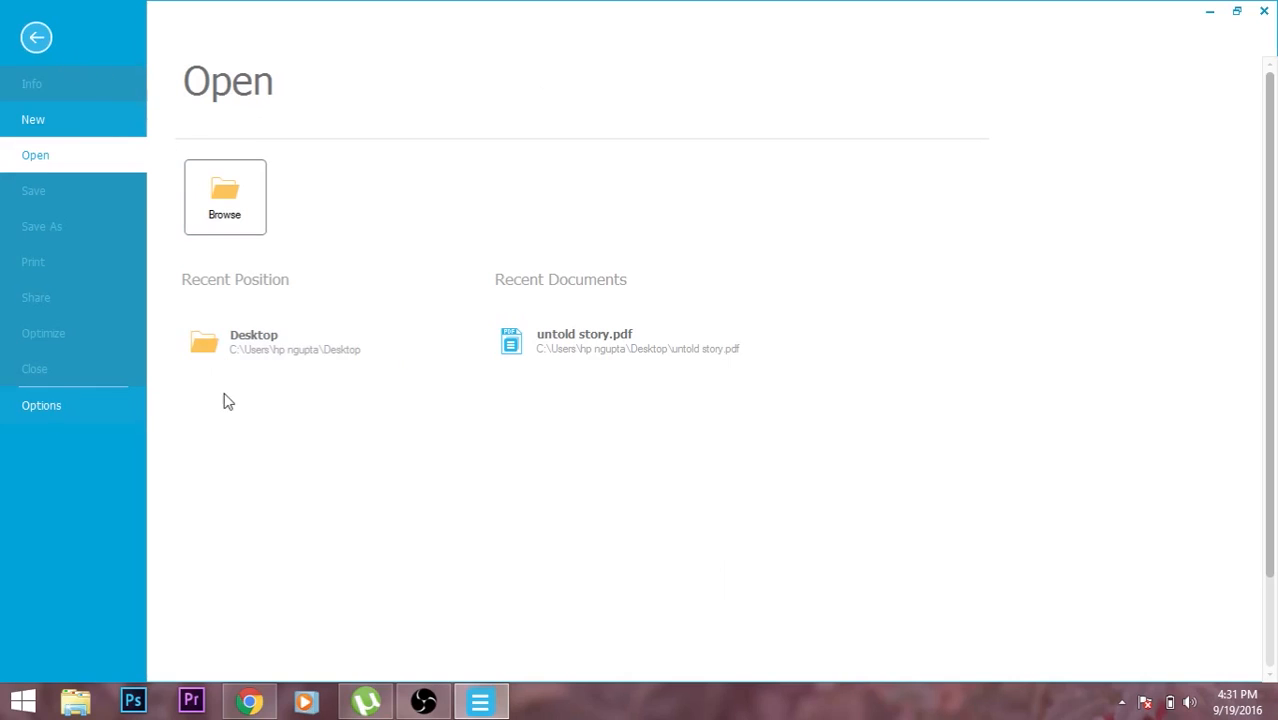
mouse_move(264, 344)
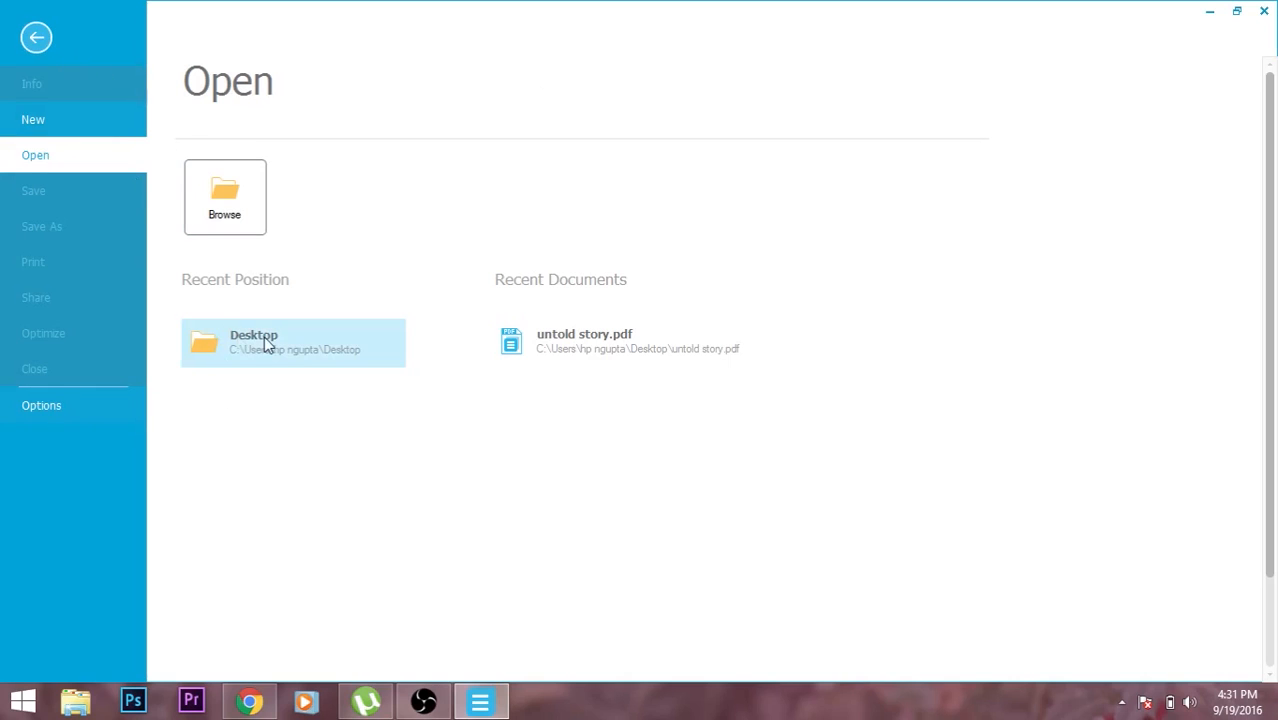
mouse_move(362, 628)
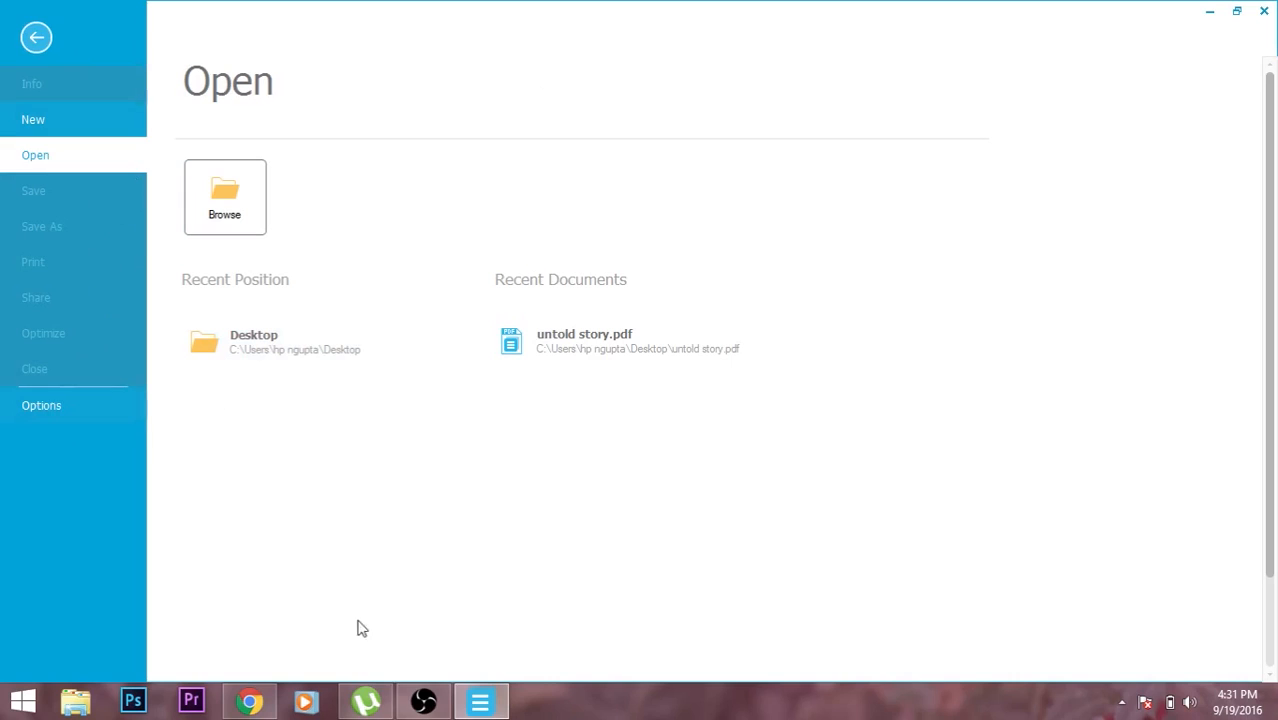
mouse_move(78, 336)
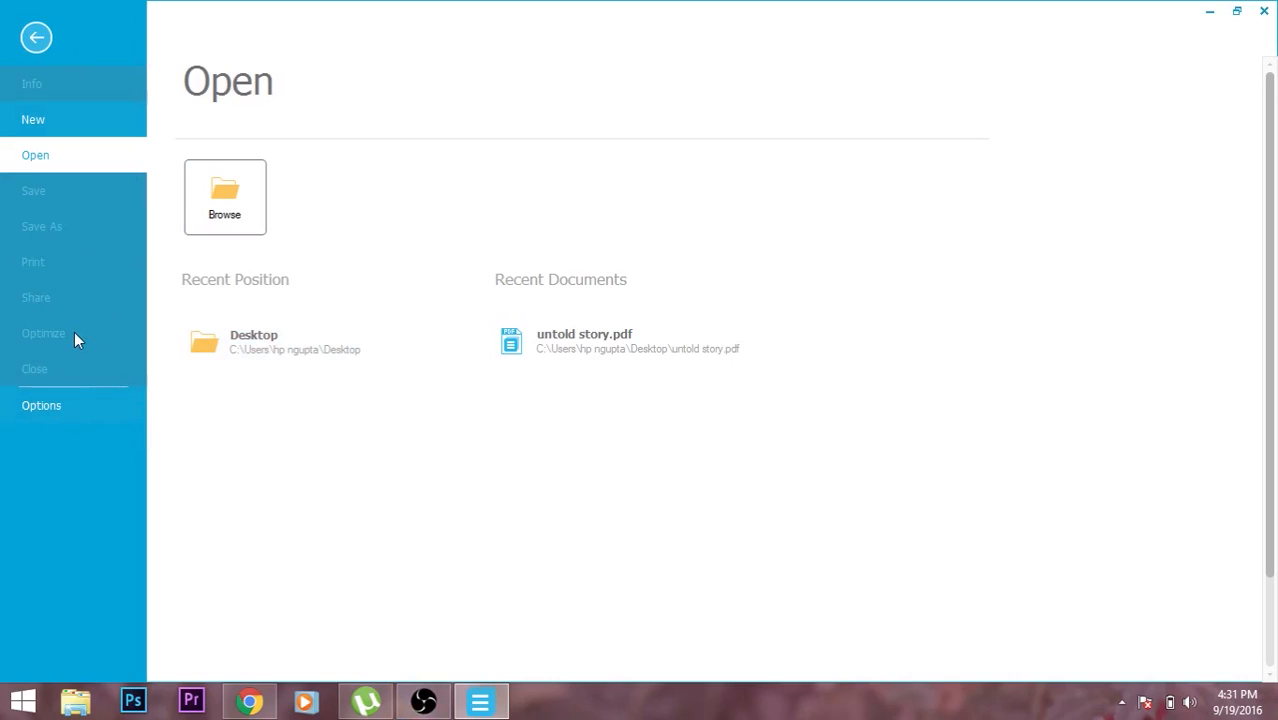
mouse_move(254, 342)
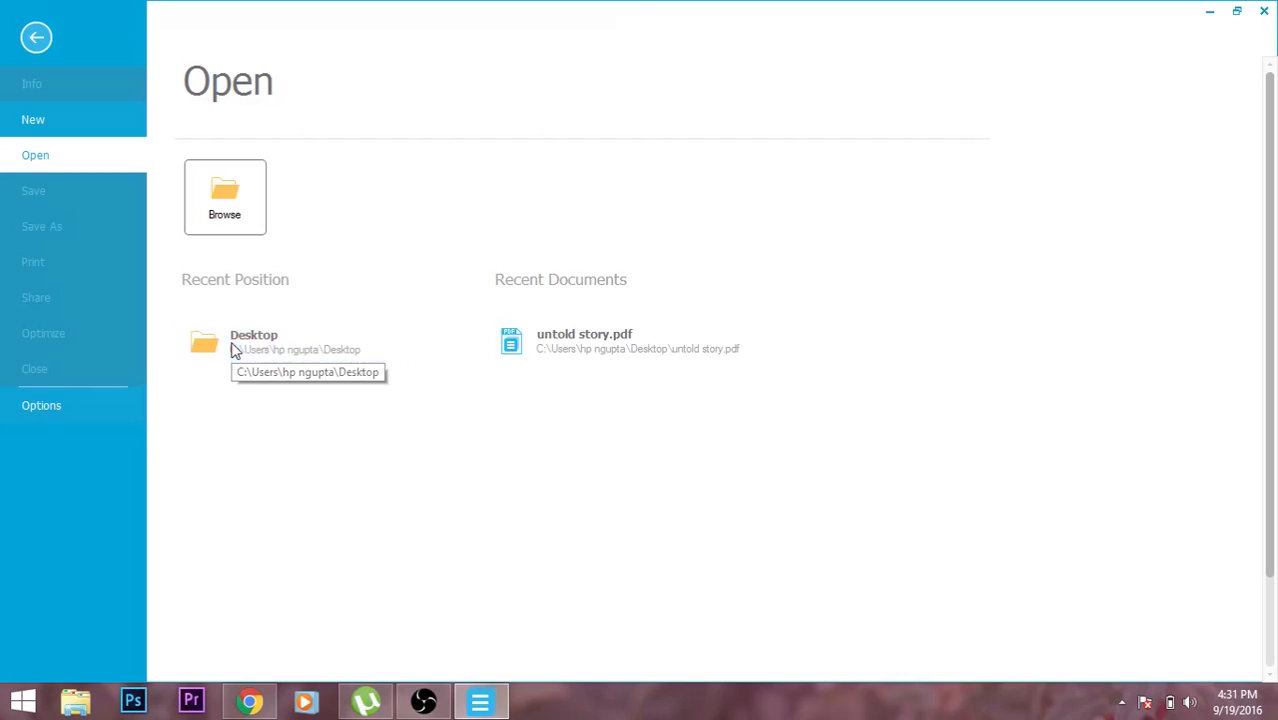
click(224, 198)
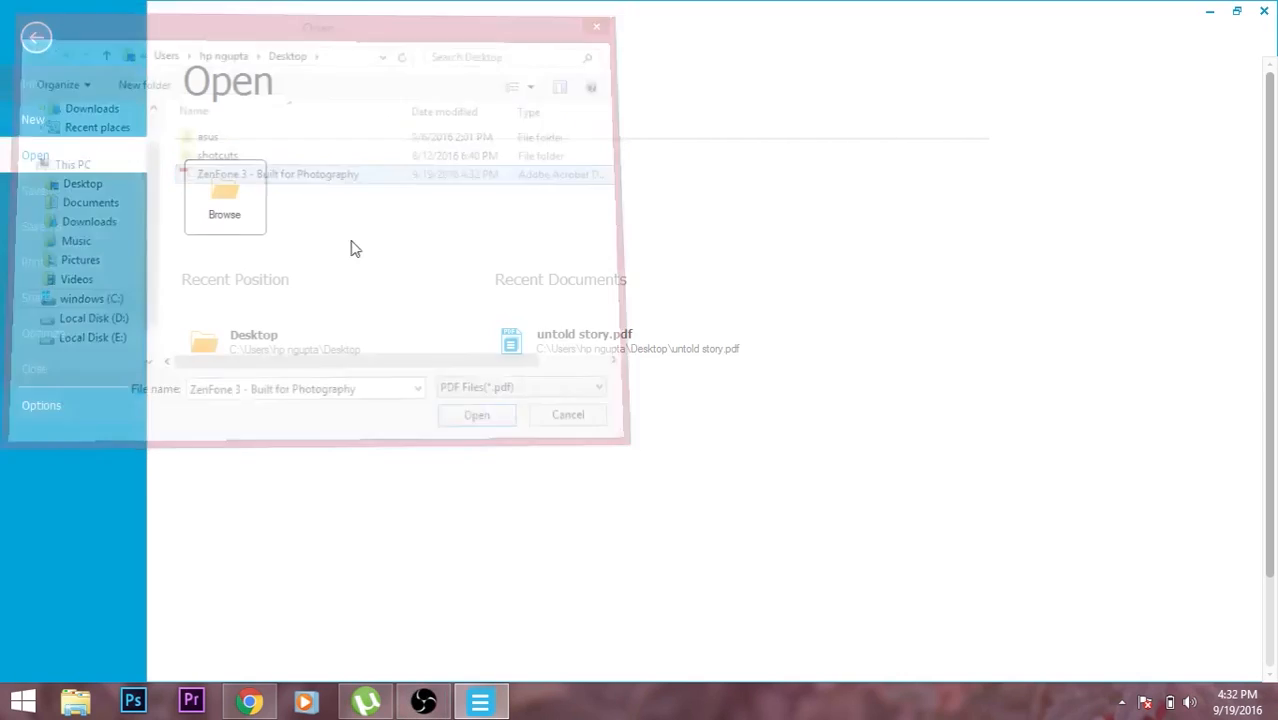
click(476, 414)
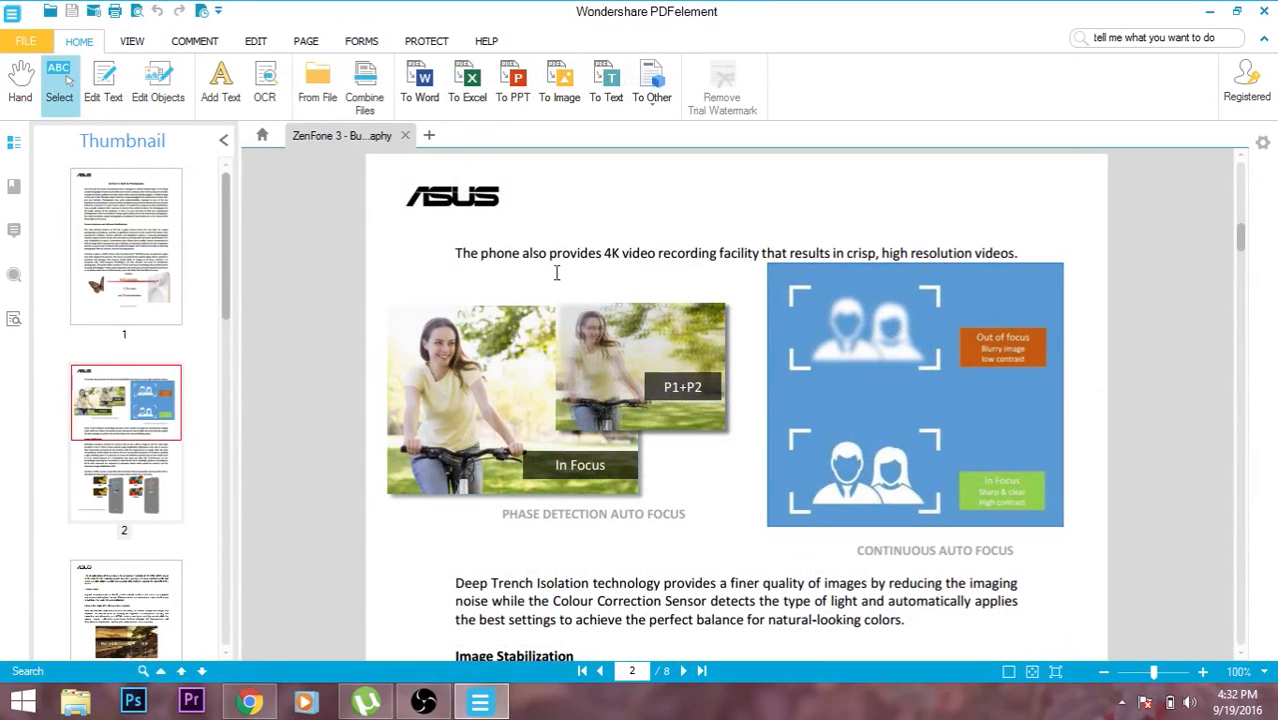
Step: Complete the title as 'ZenFone 3: Best smartphone camera' by adding 'phone camera'
drag(548, 252, 744, 252)
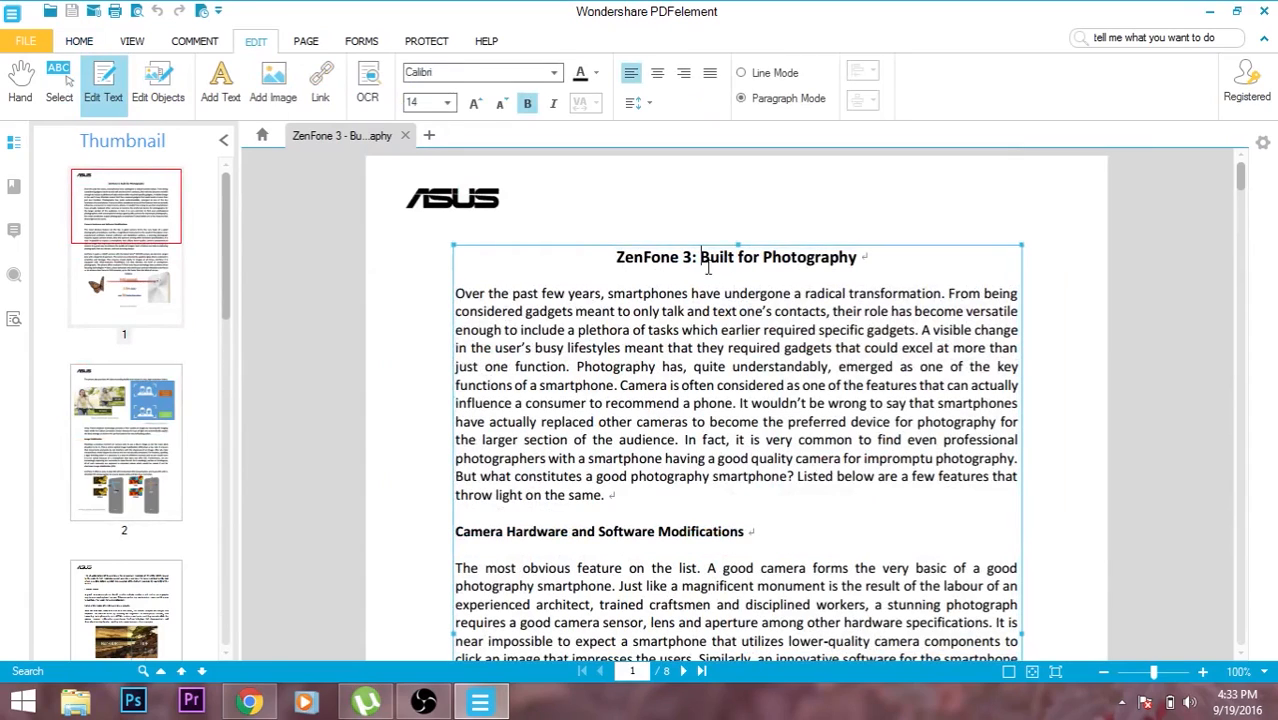
drag(700, 256, 856, 256)
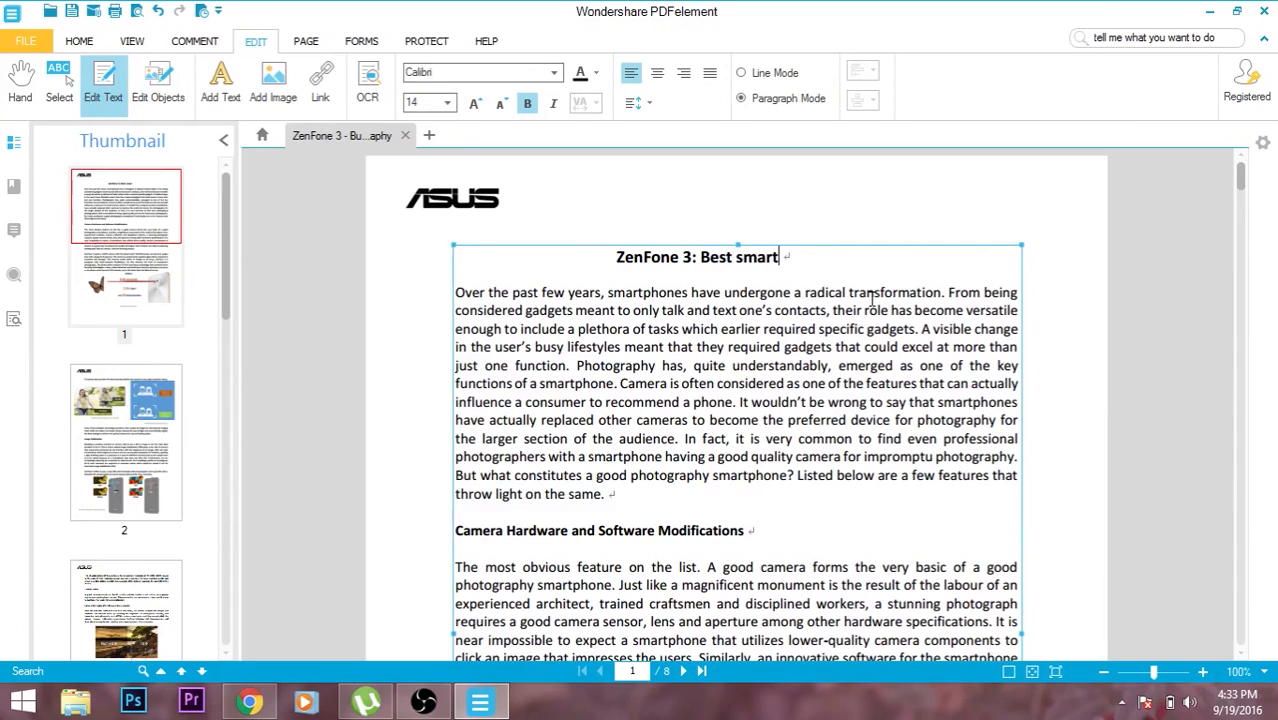
text(phone camera)
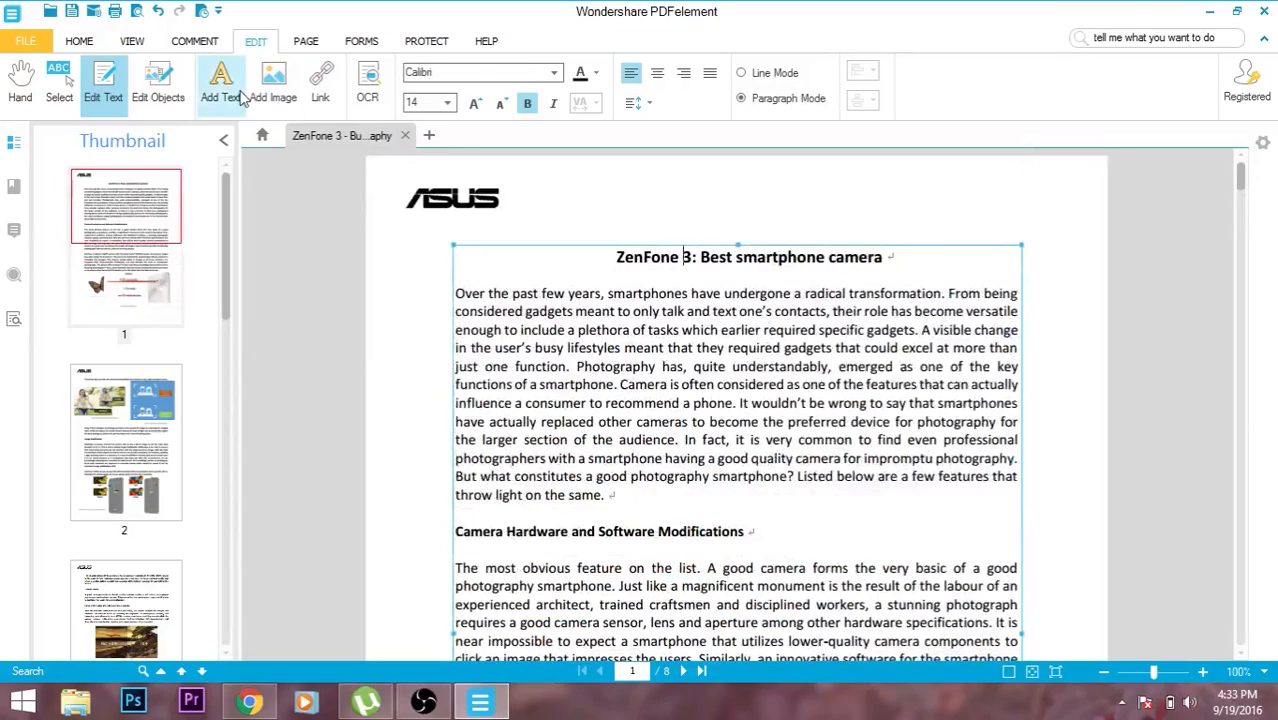
click(220, 82)
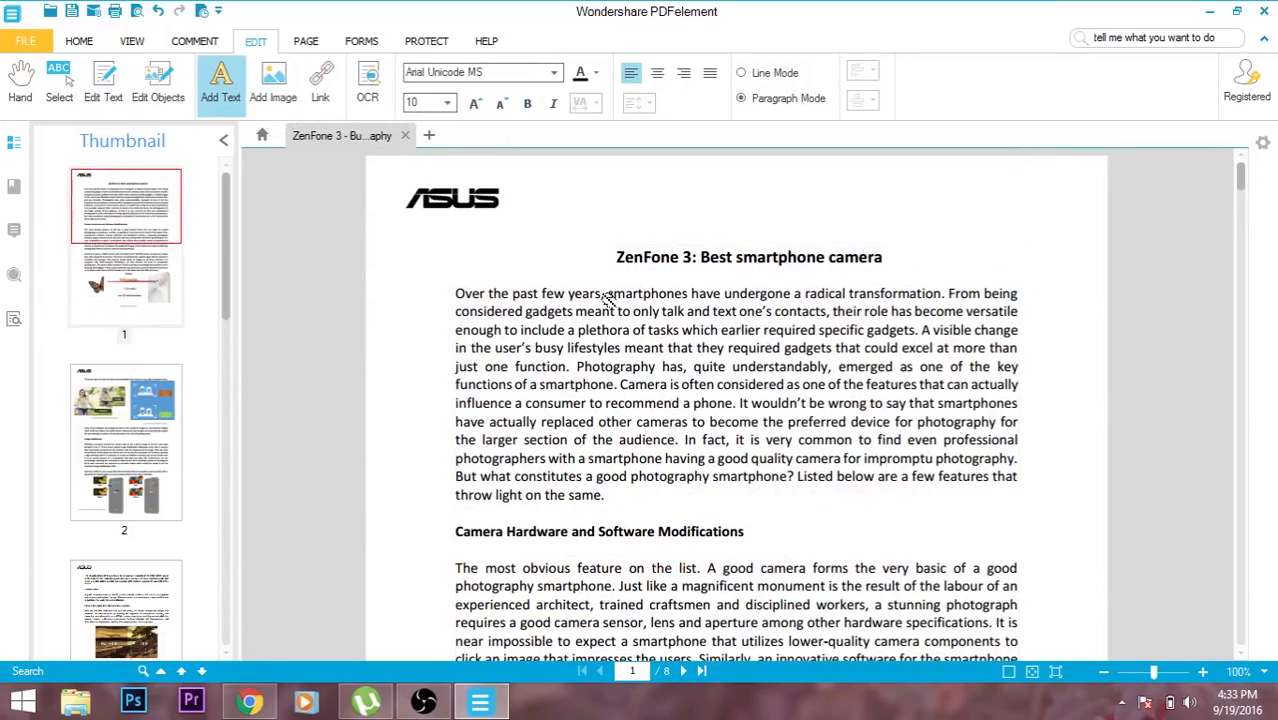
click(104, 82)
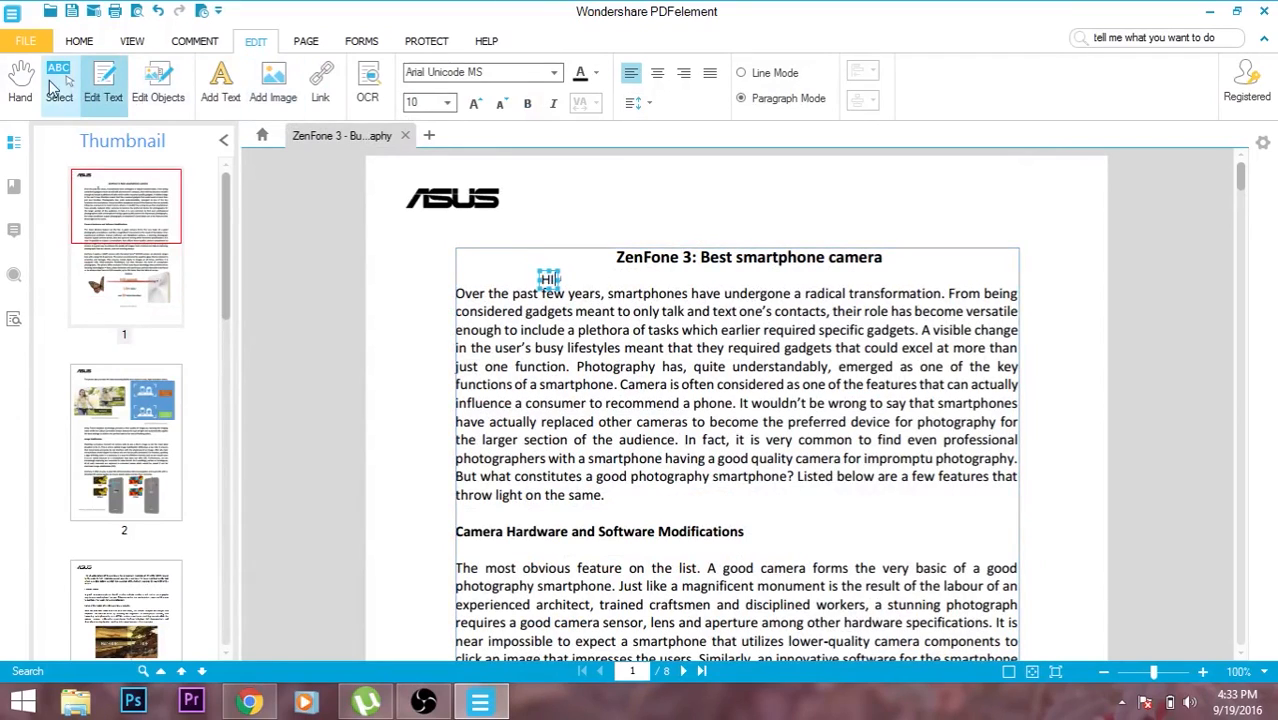
click(60, 82)
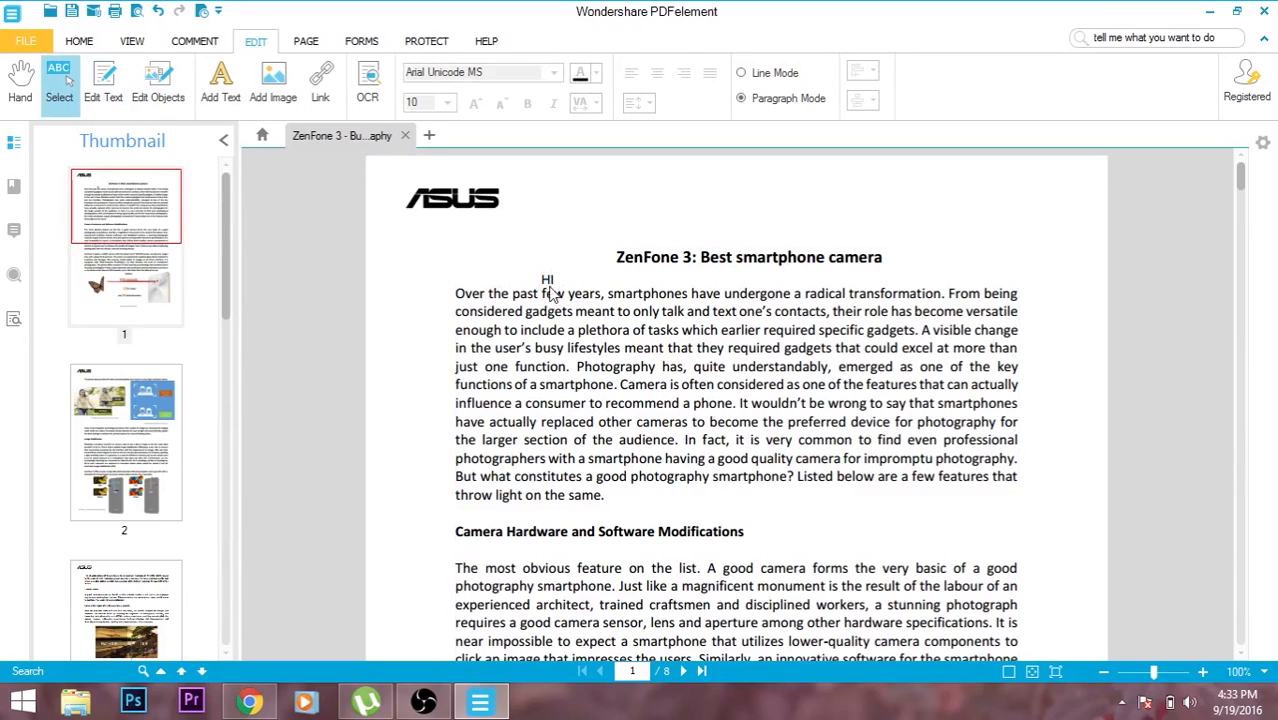
mouse_move(546, 290)
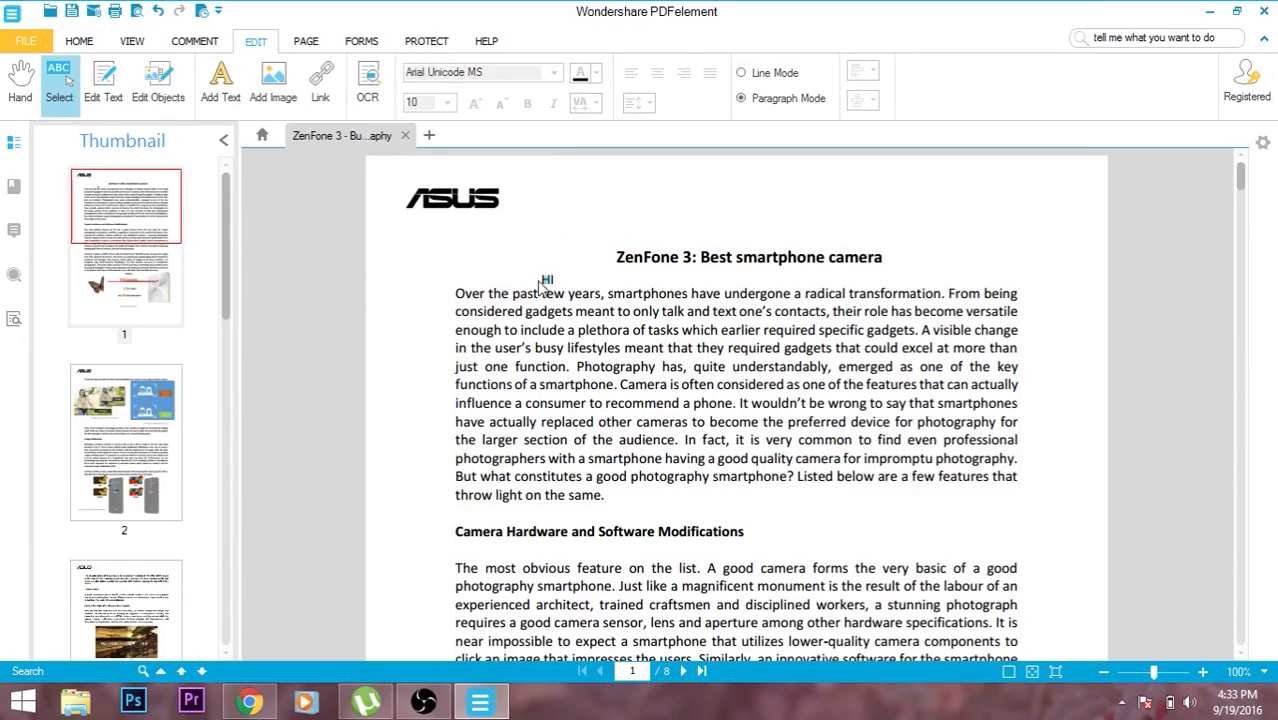
click(104, 82)
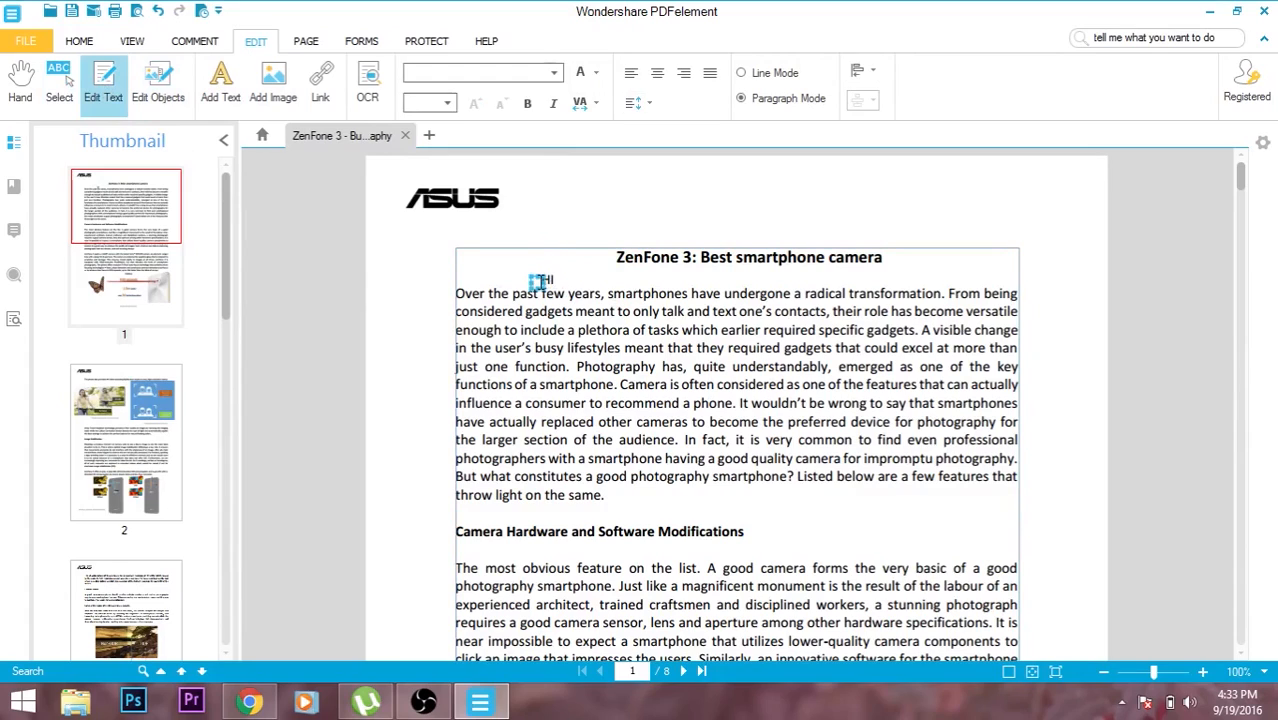
click(536, 278)
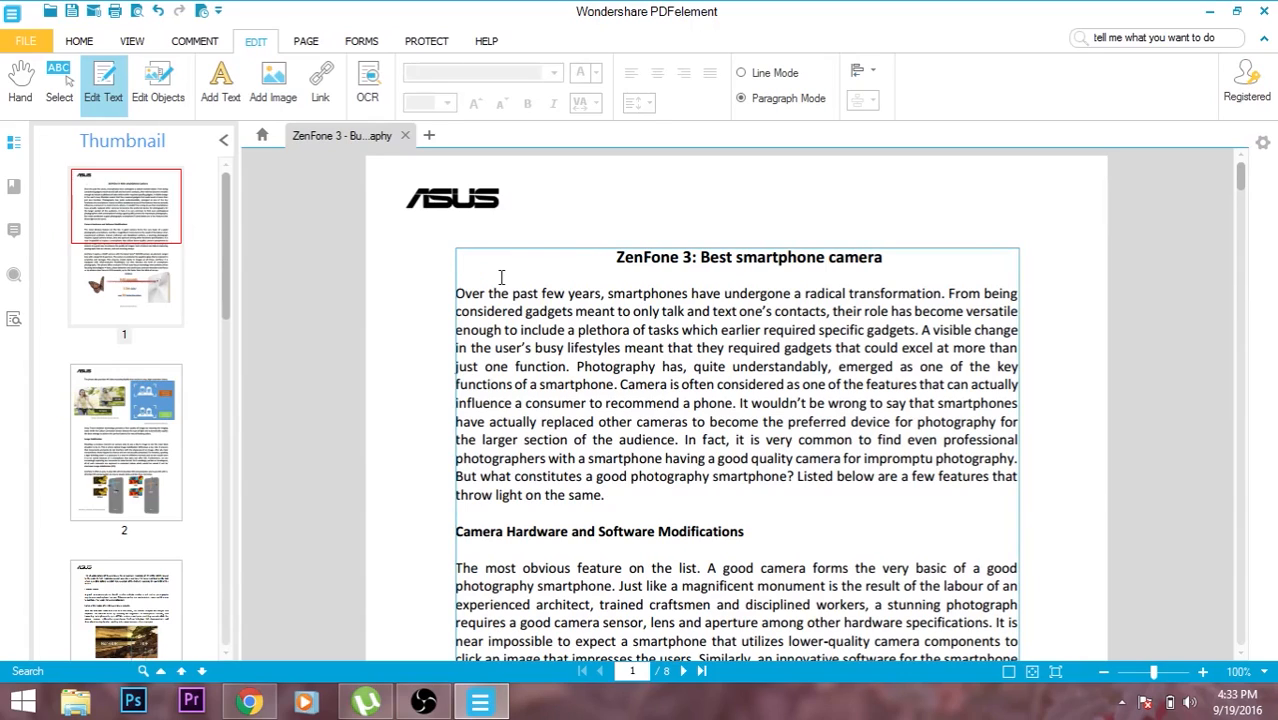
mouse_move(368, 84)
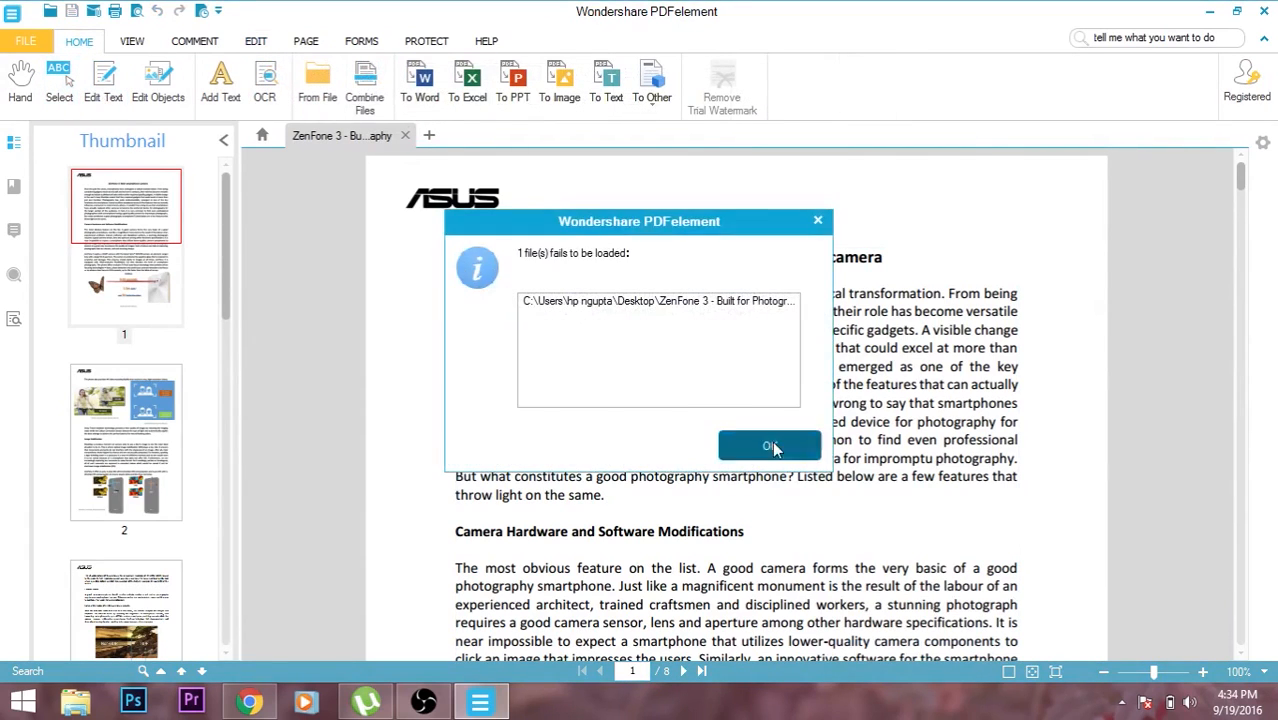
click(768, 444)
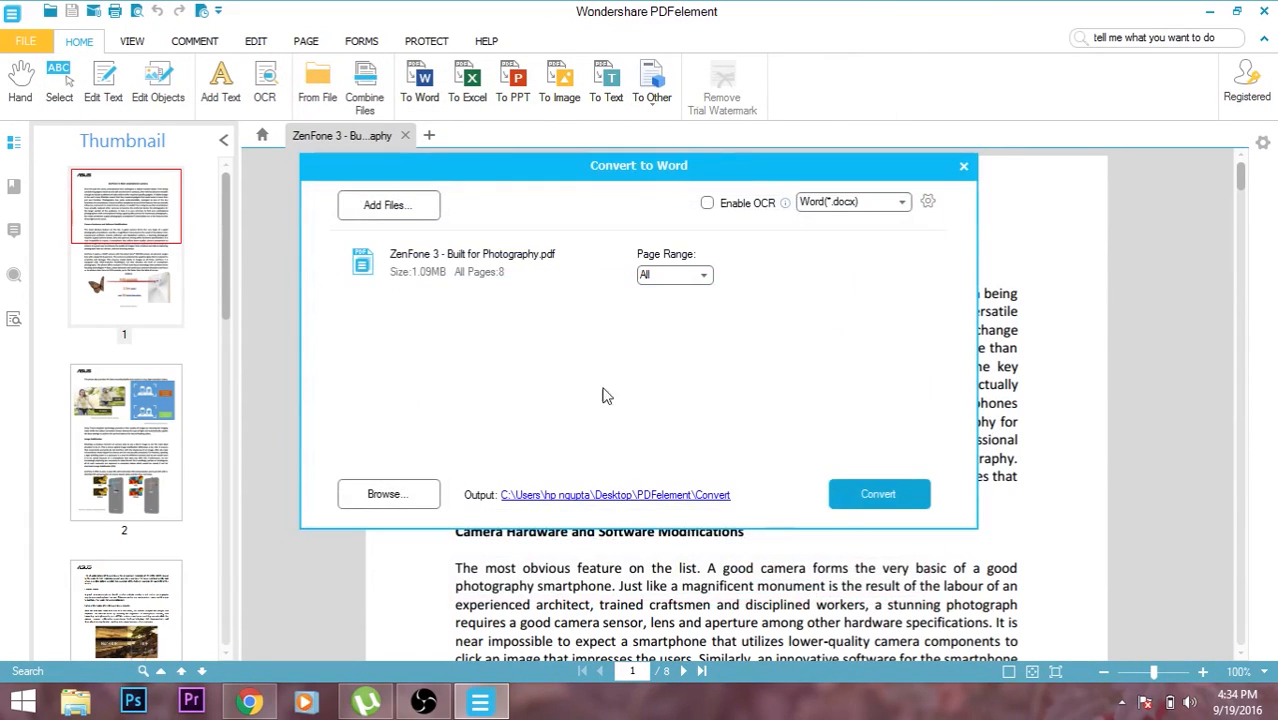
click(388, 492)
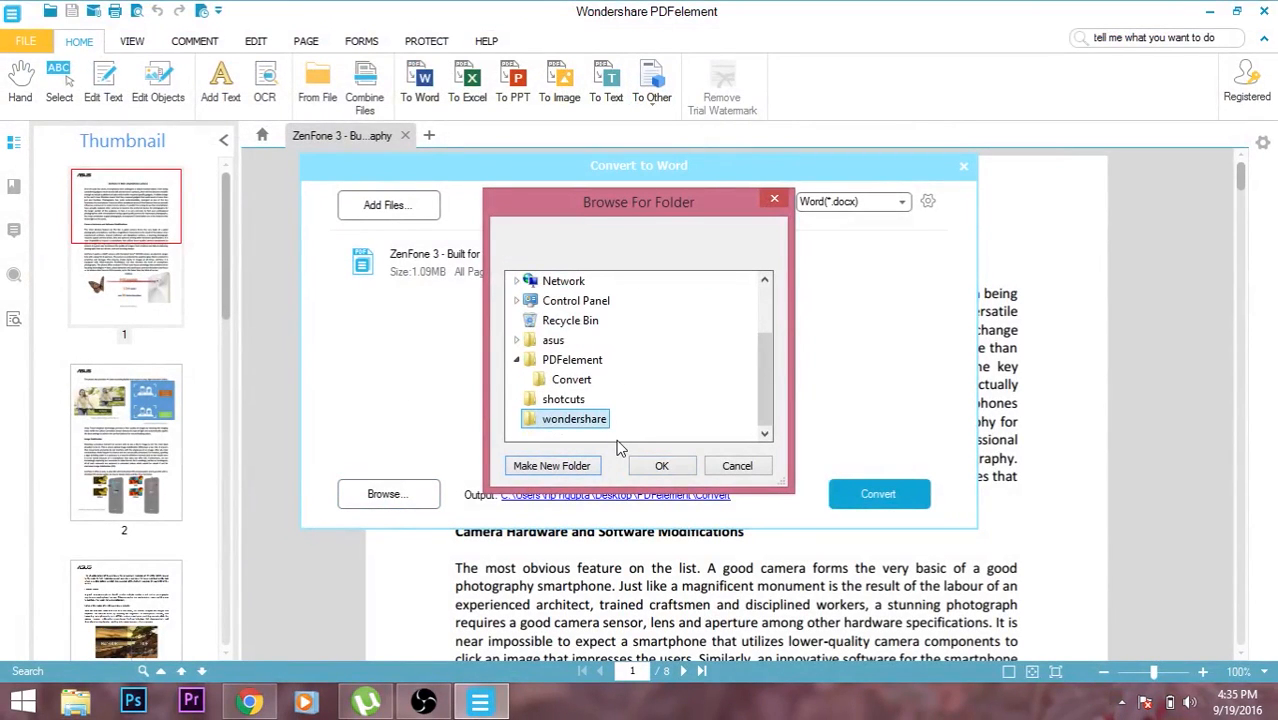
click(736, 464)
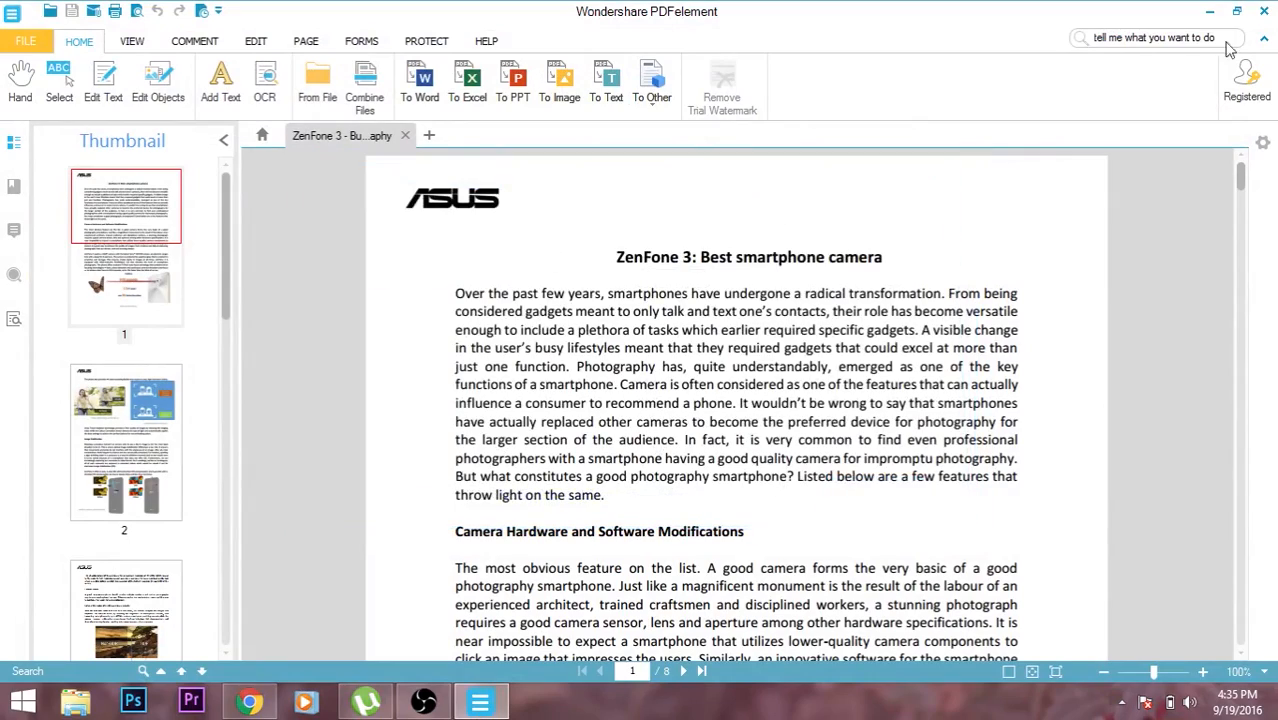
Step: Add a 'nick' text watermark rotated 45°, opacity 30, font size 200, on all pages
click(76, 700)
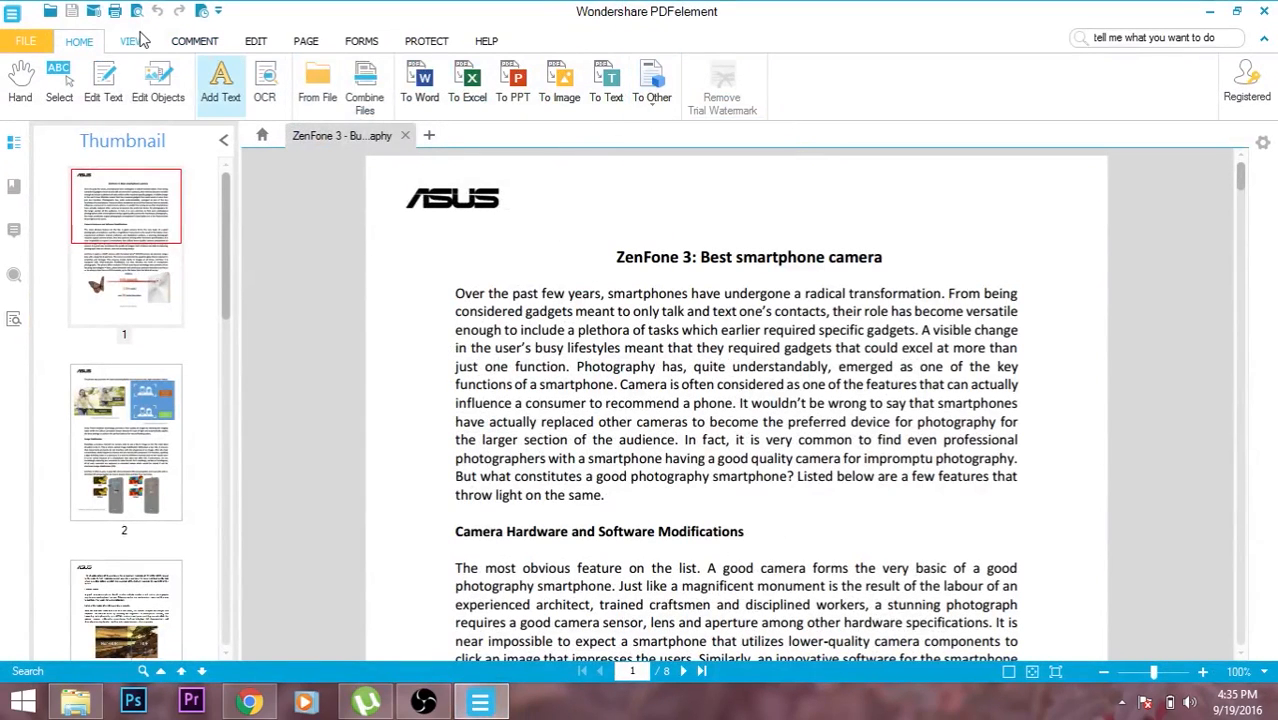
click(132, 40)
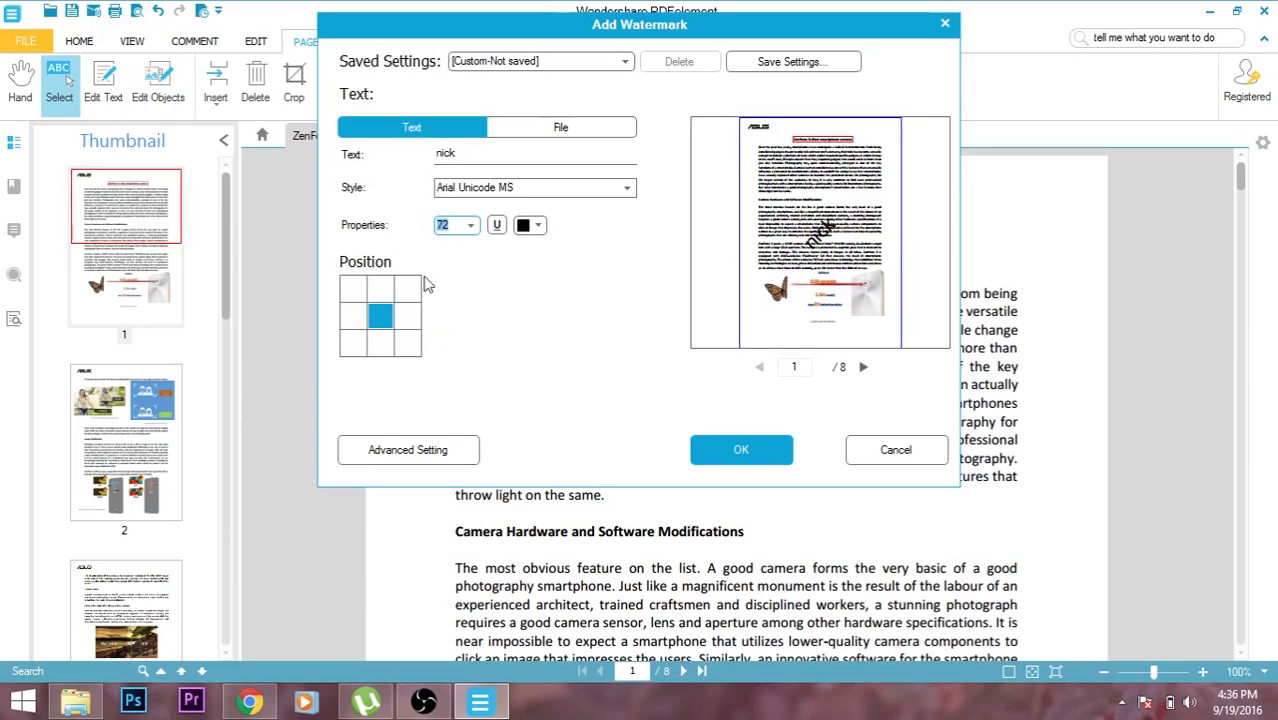
click(408, 448)
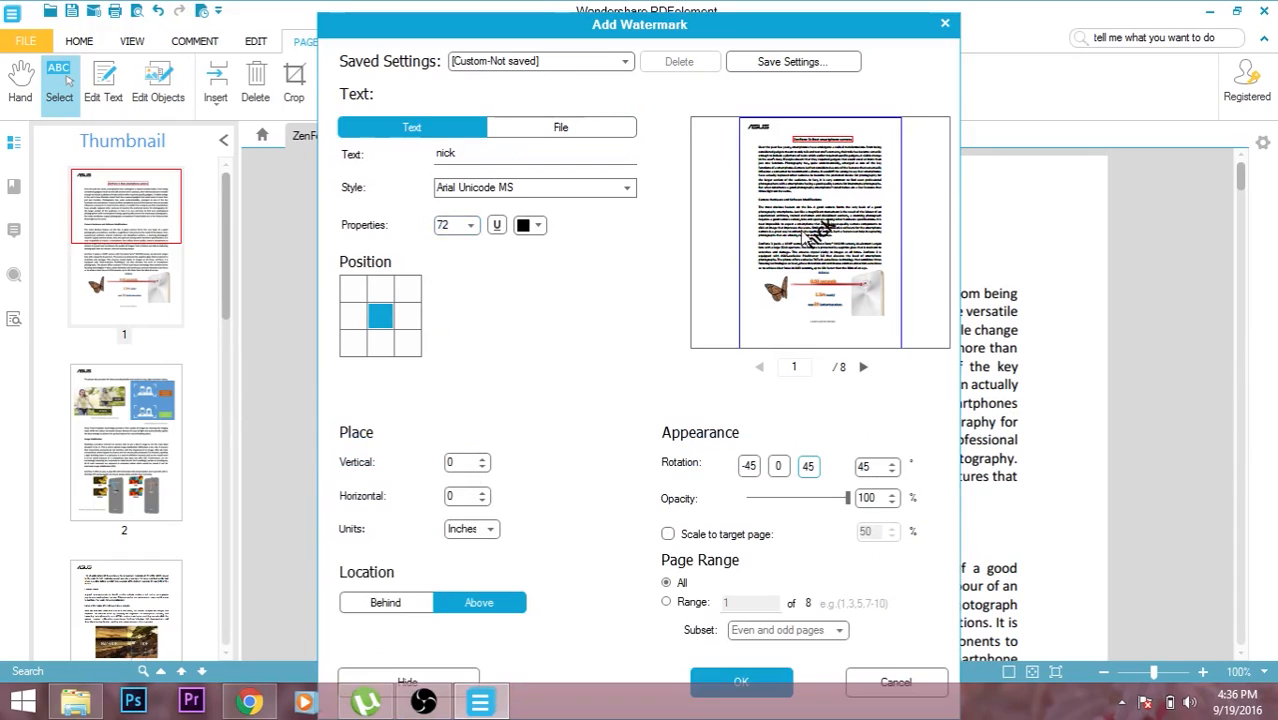
drag(844, 498, 776, 498)
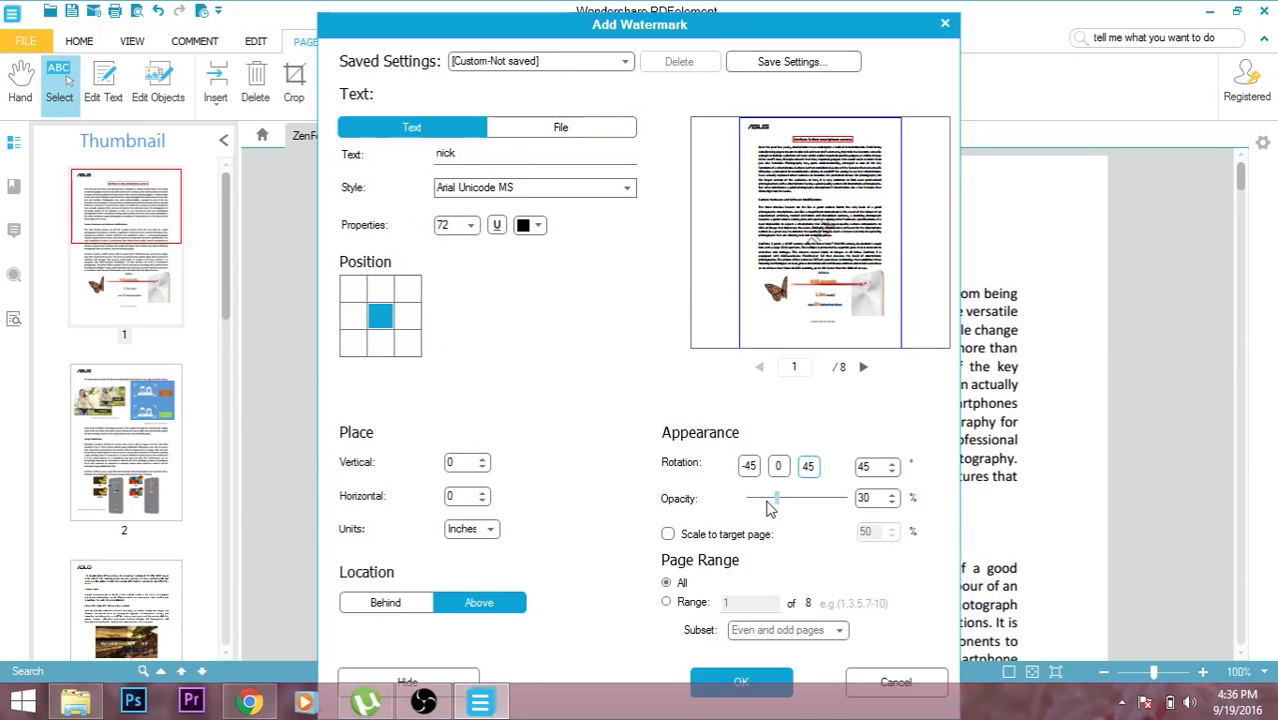
text(200)
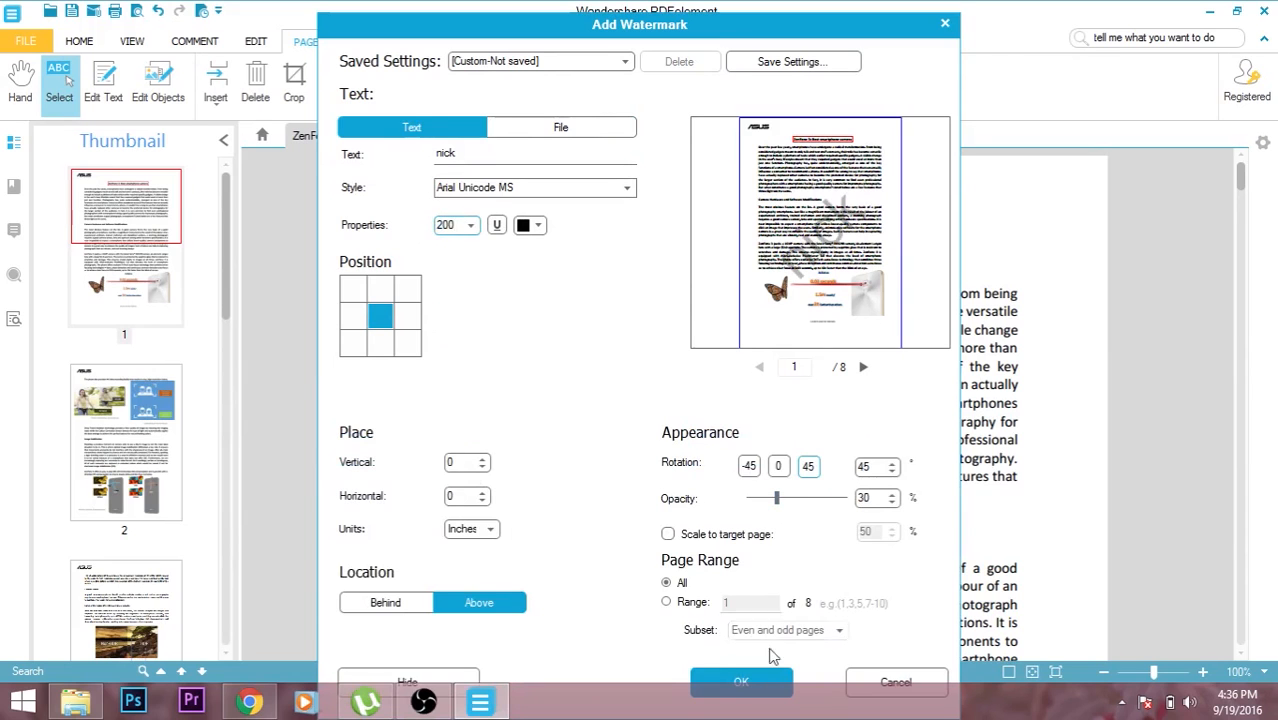
click(740, 680)
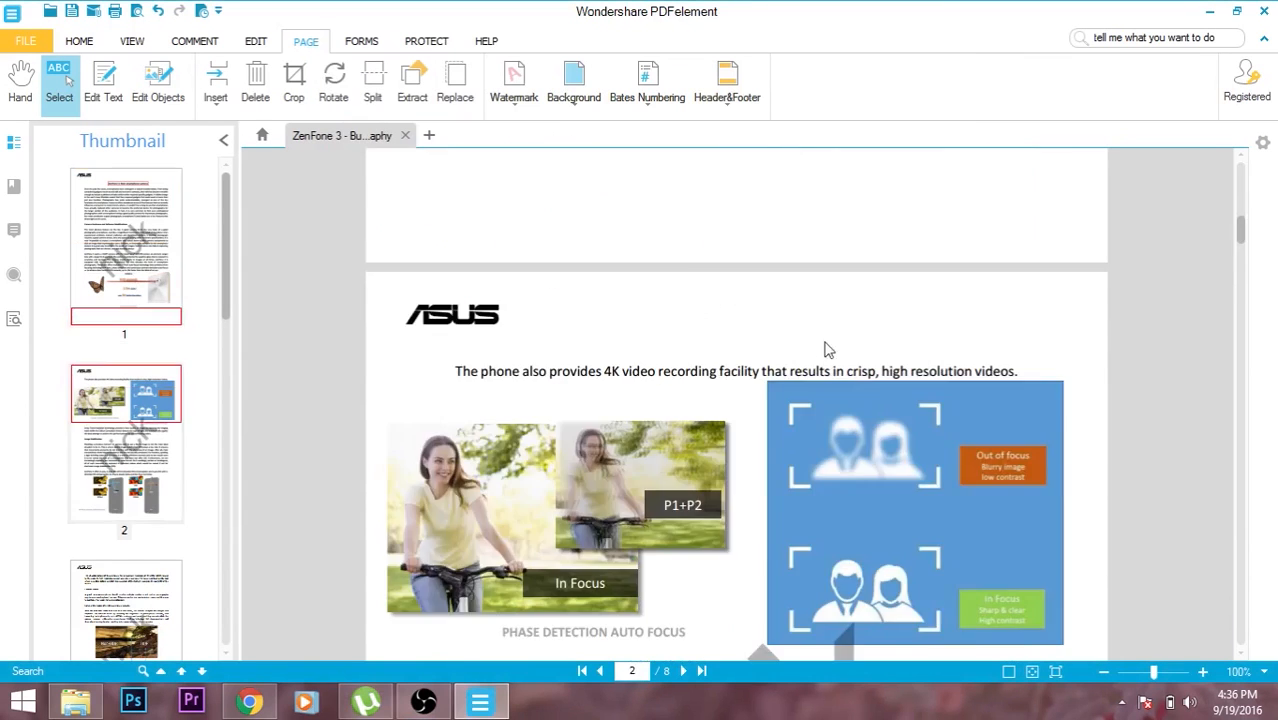
Step: Place a form button on page 1 below the Camera Hardware heading and position it
click(362, 40)
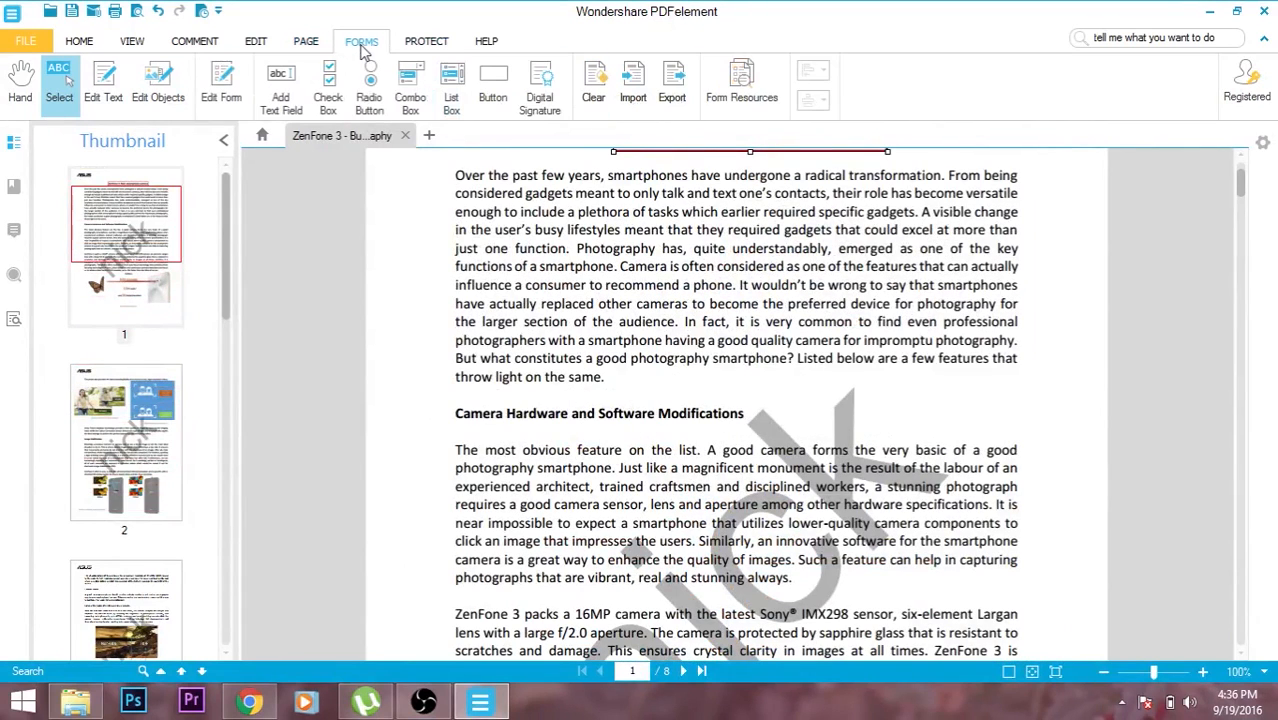
mouse_move(368, 84)
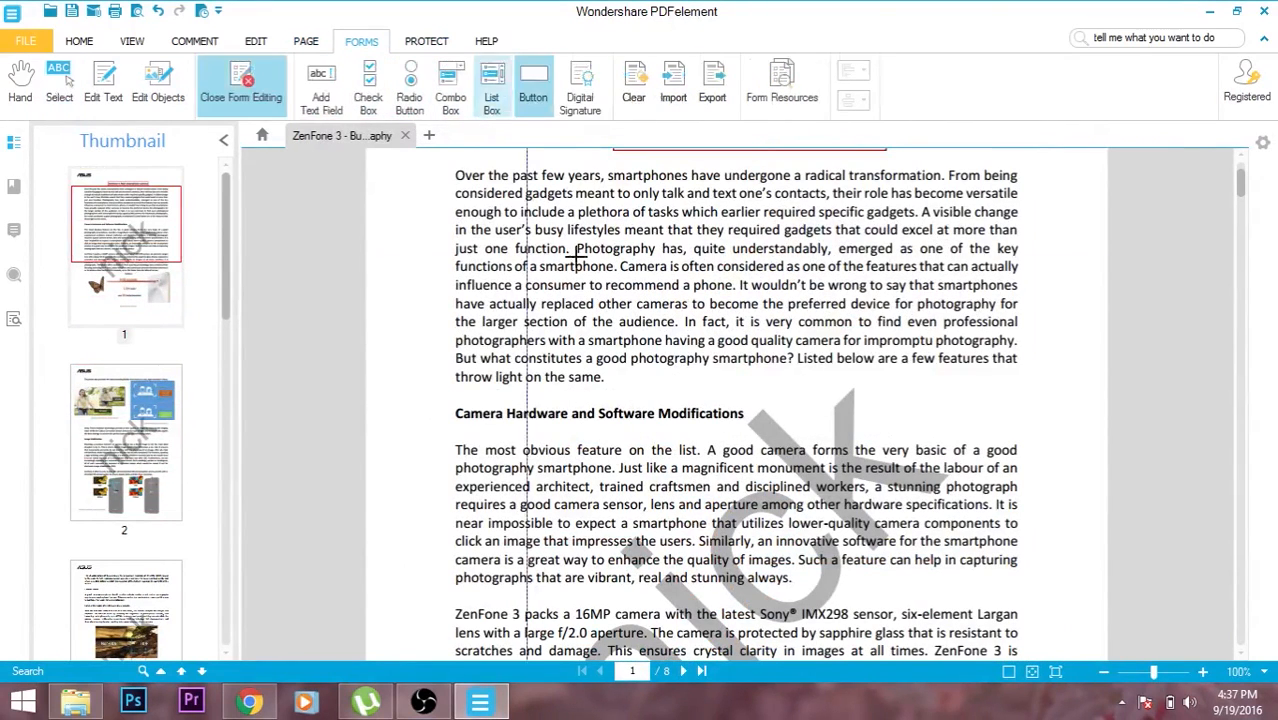
click(532, 84)
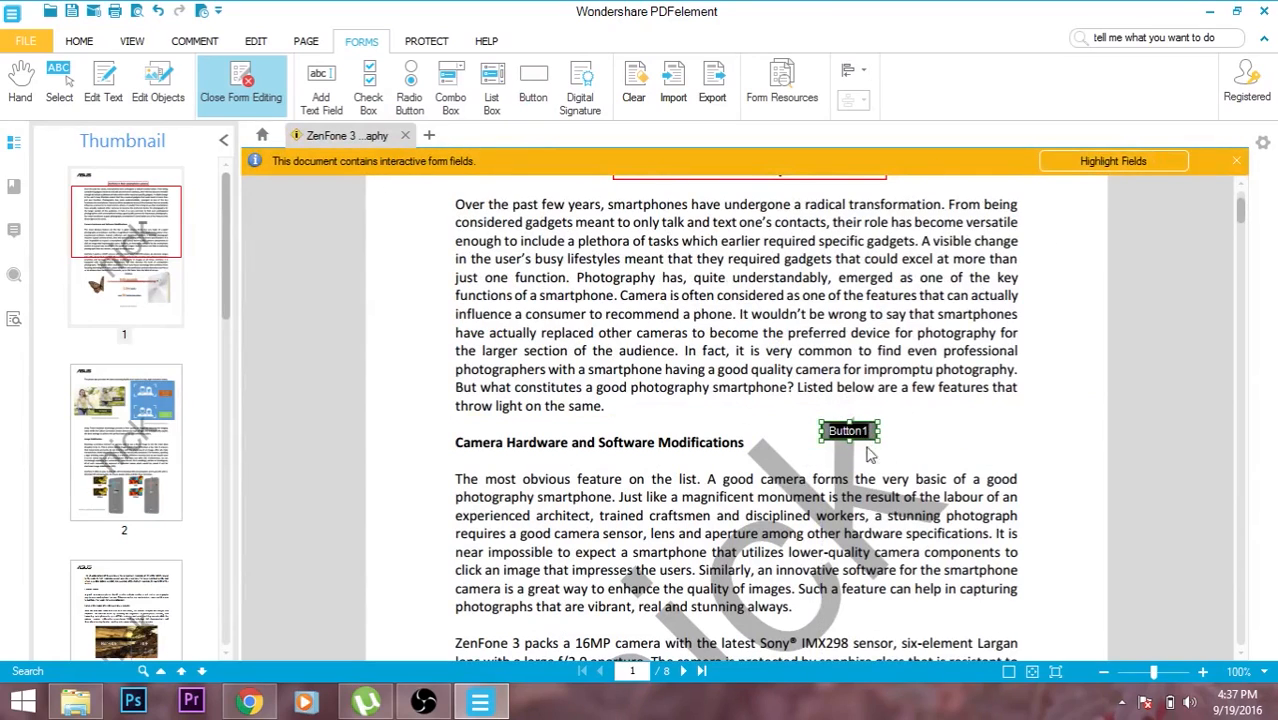
drag(848, 430, 882, 432)
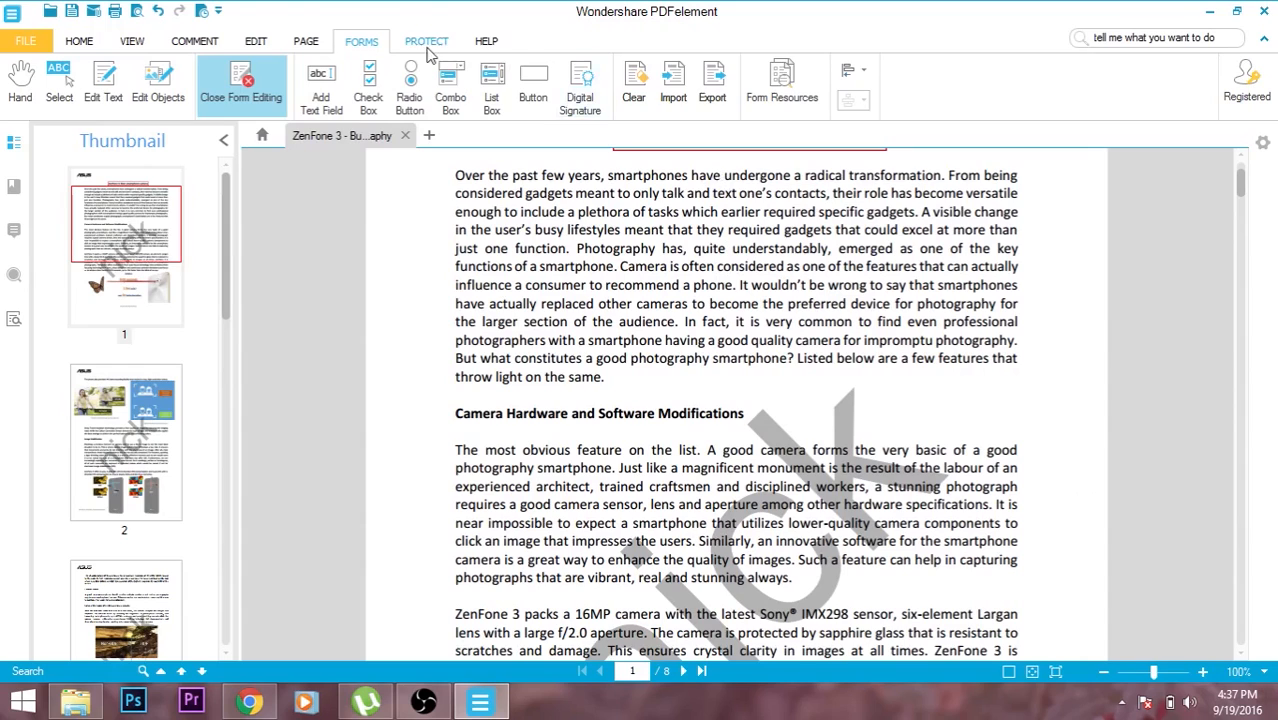
click(426, 40)
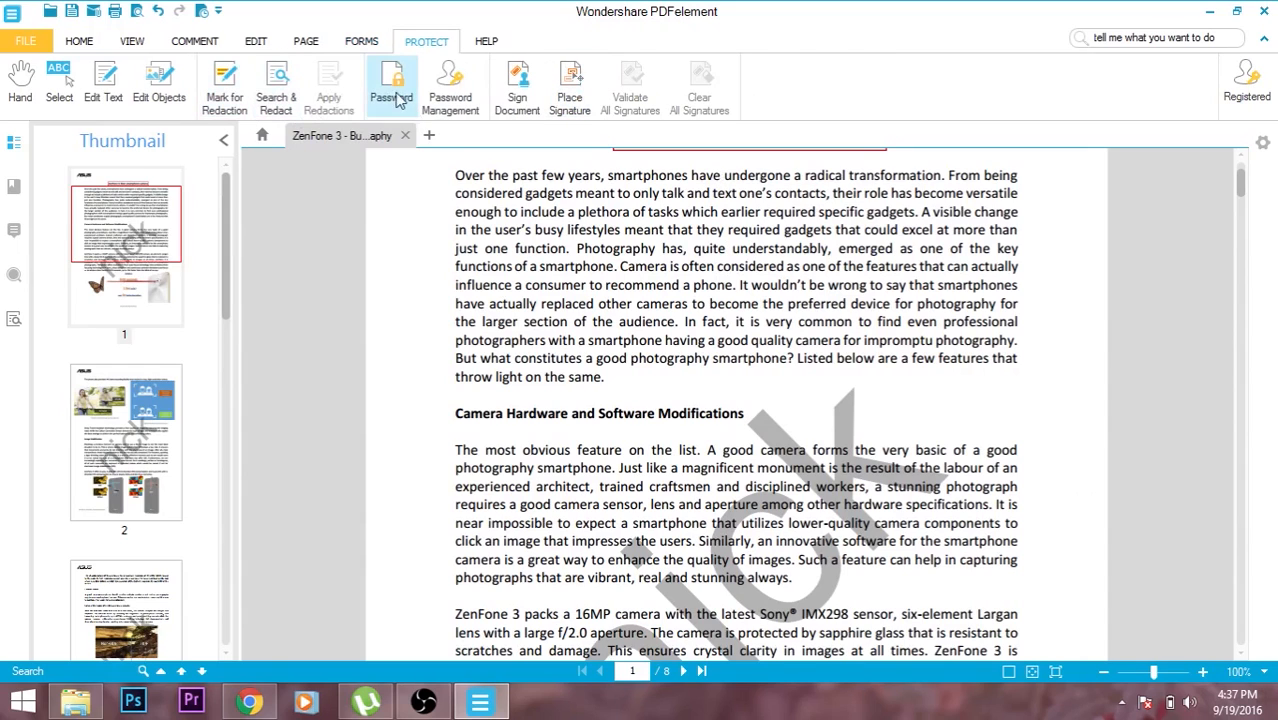
click(390, 84)
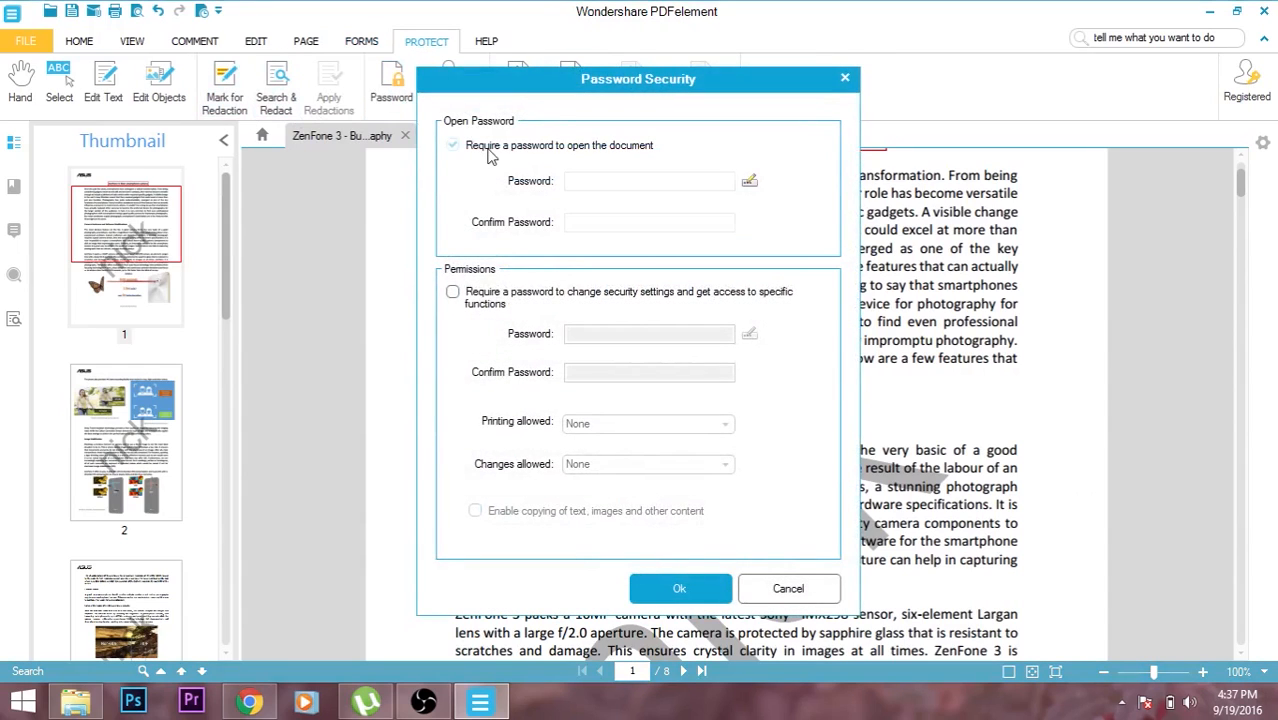
click(452, 144)
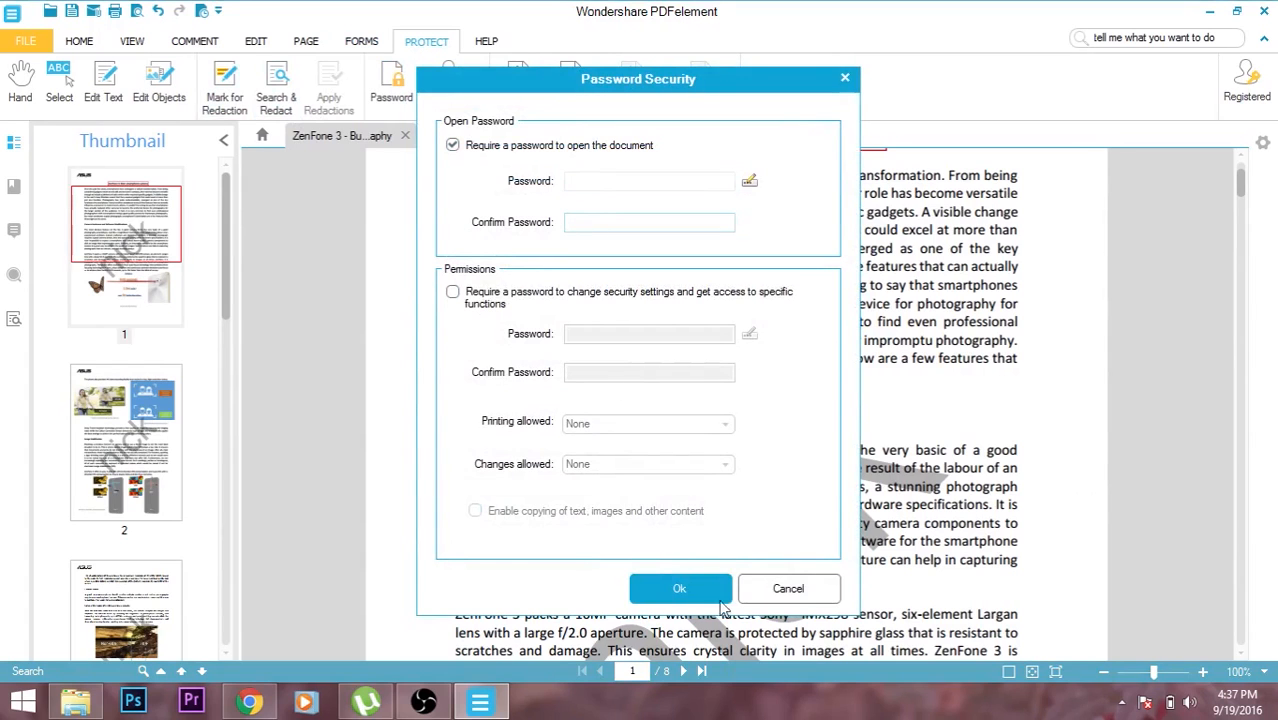
click(788, 588)
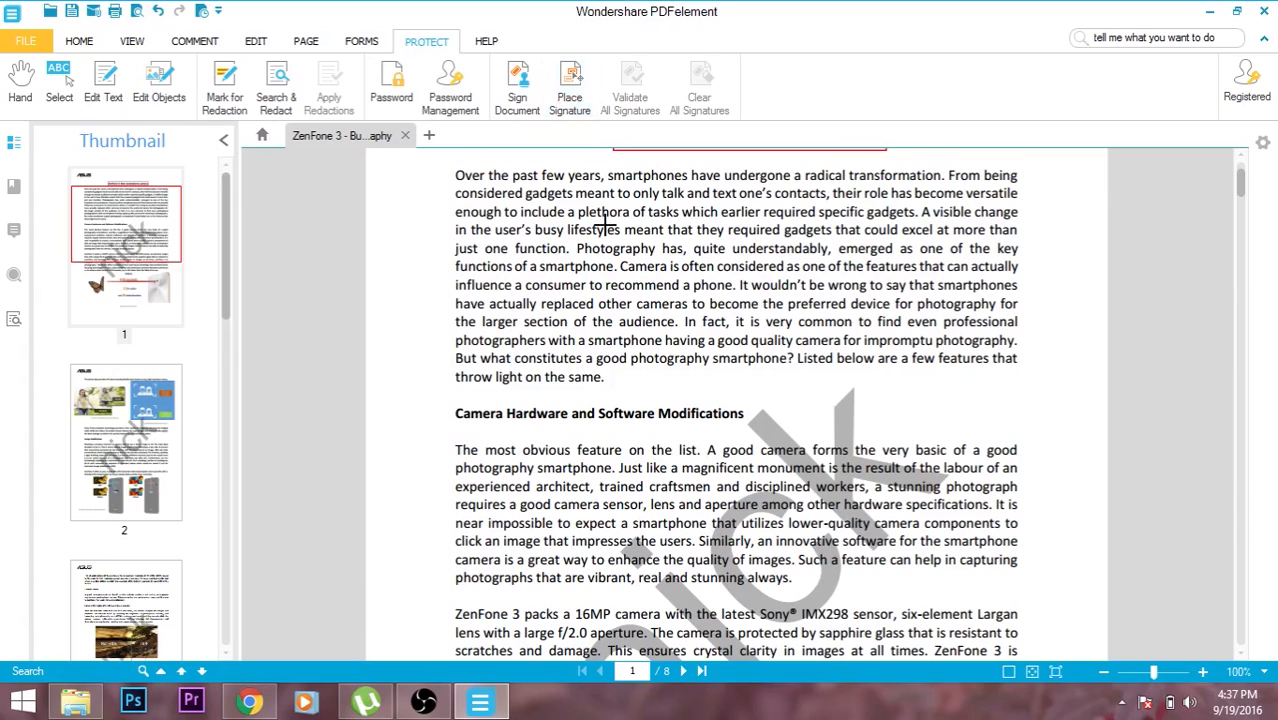
mouse_move(384, 392)
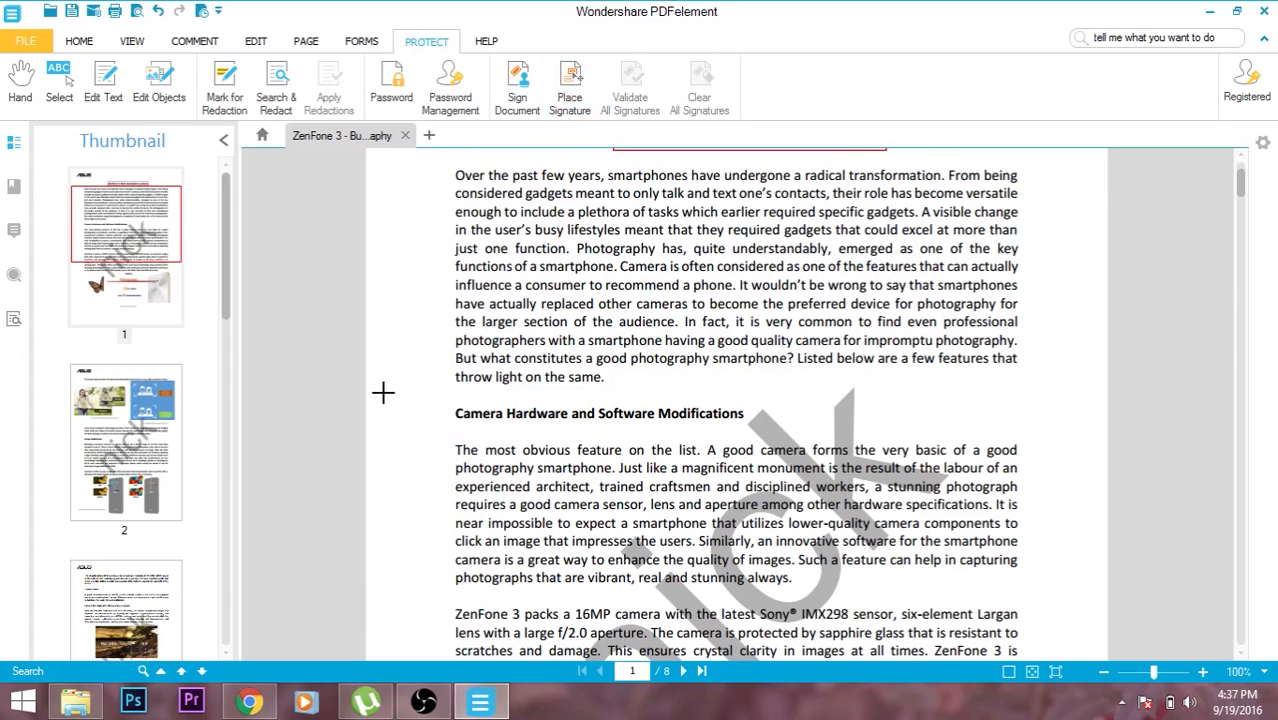
click(516, 84)
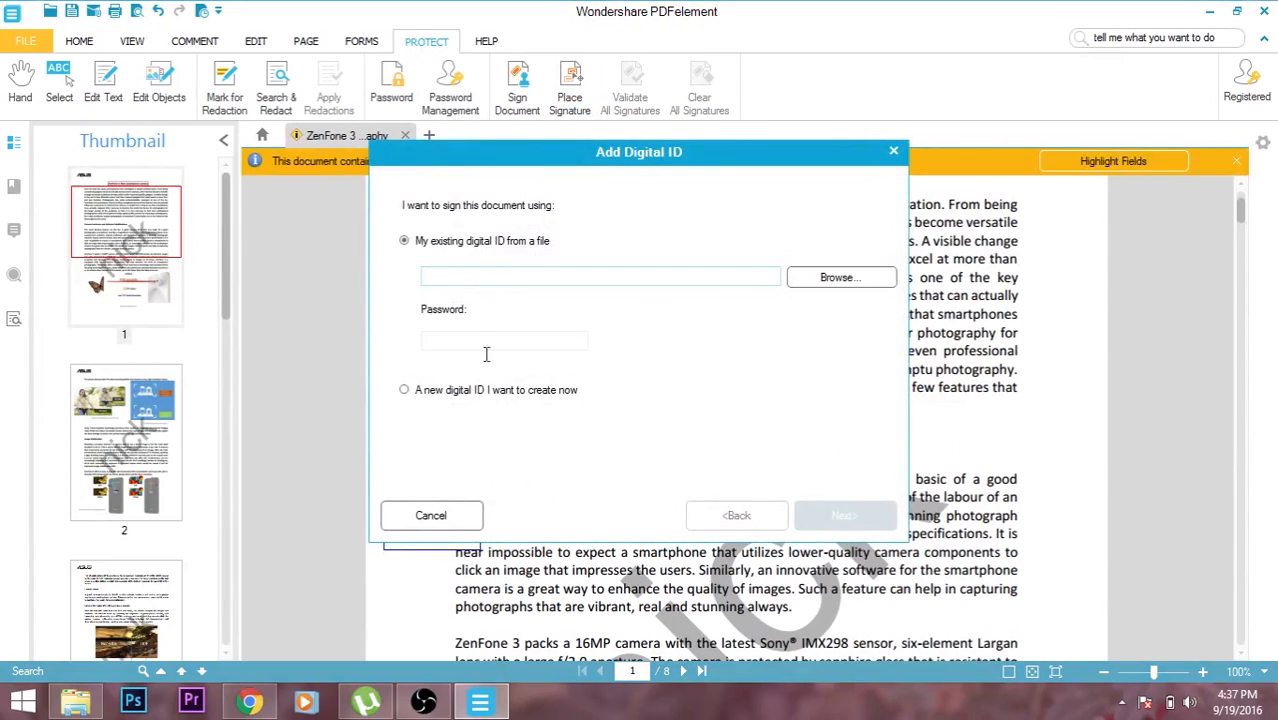
click(404, 388)
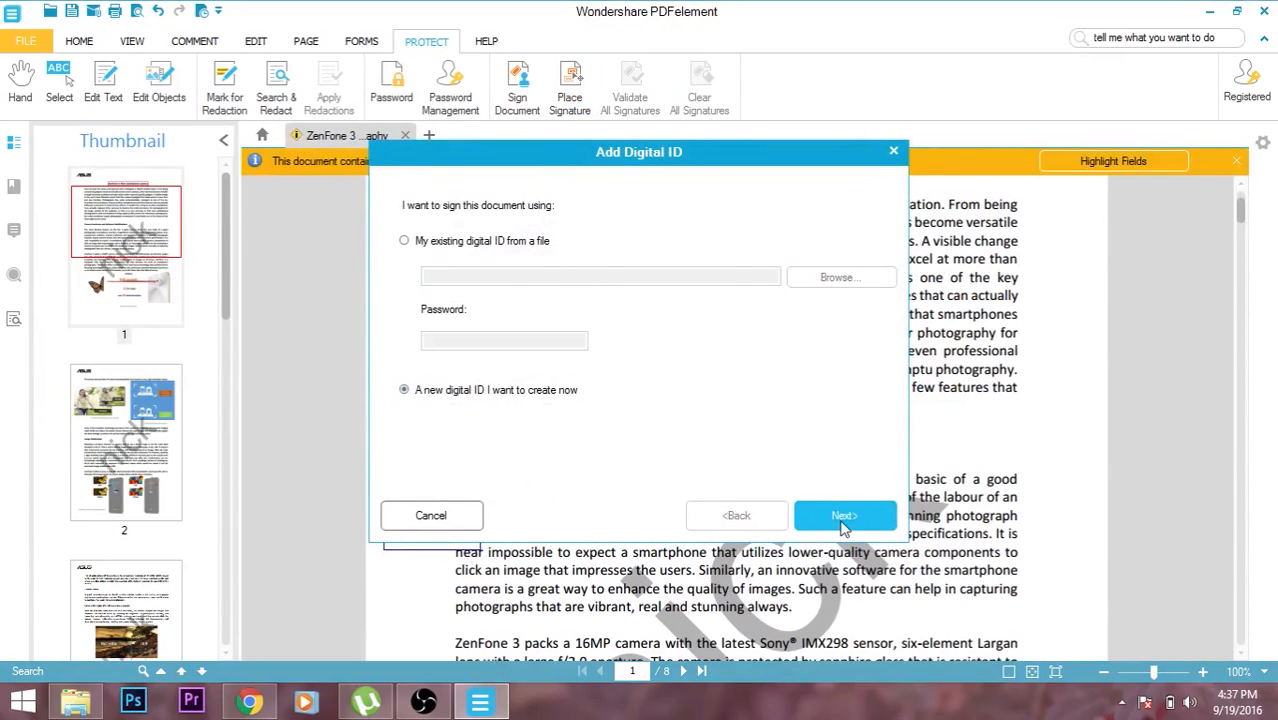
click(844, 516)
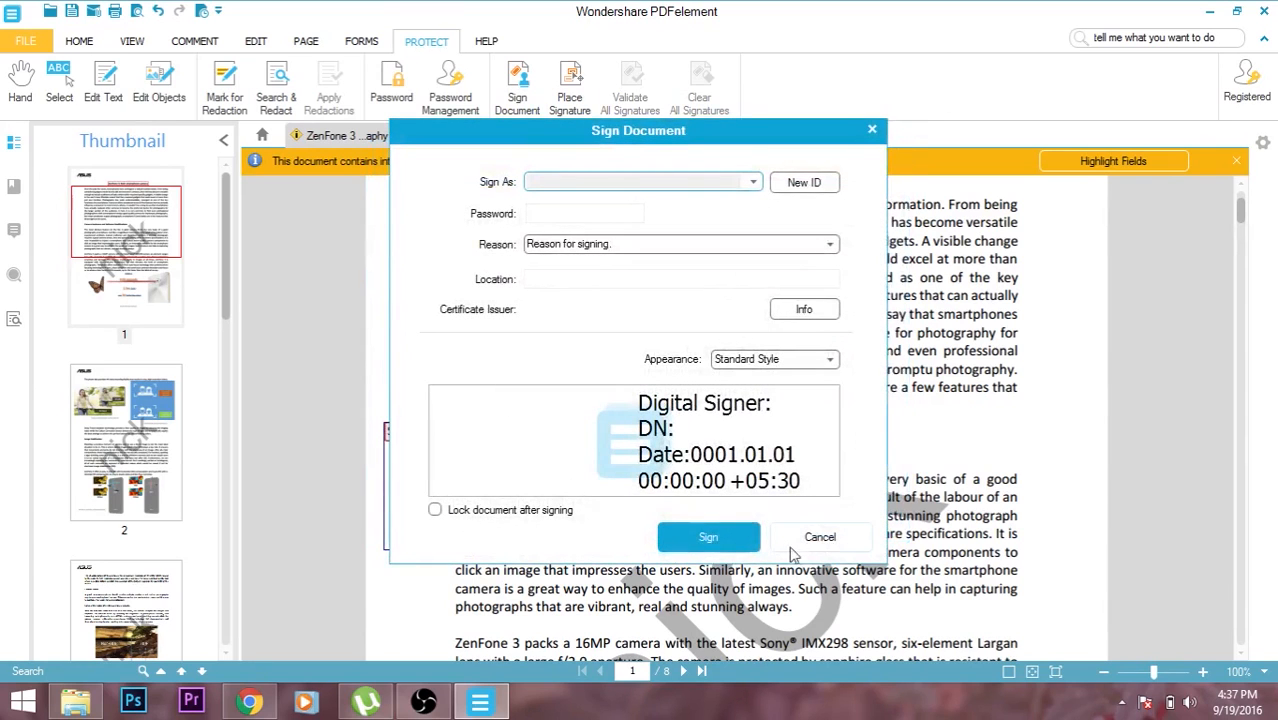
click(820, 536)
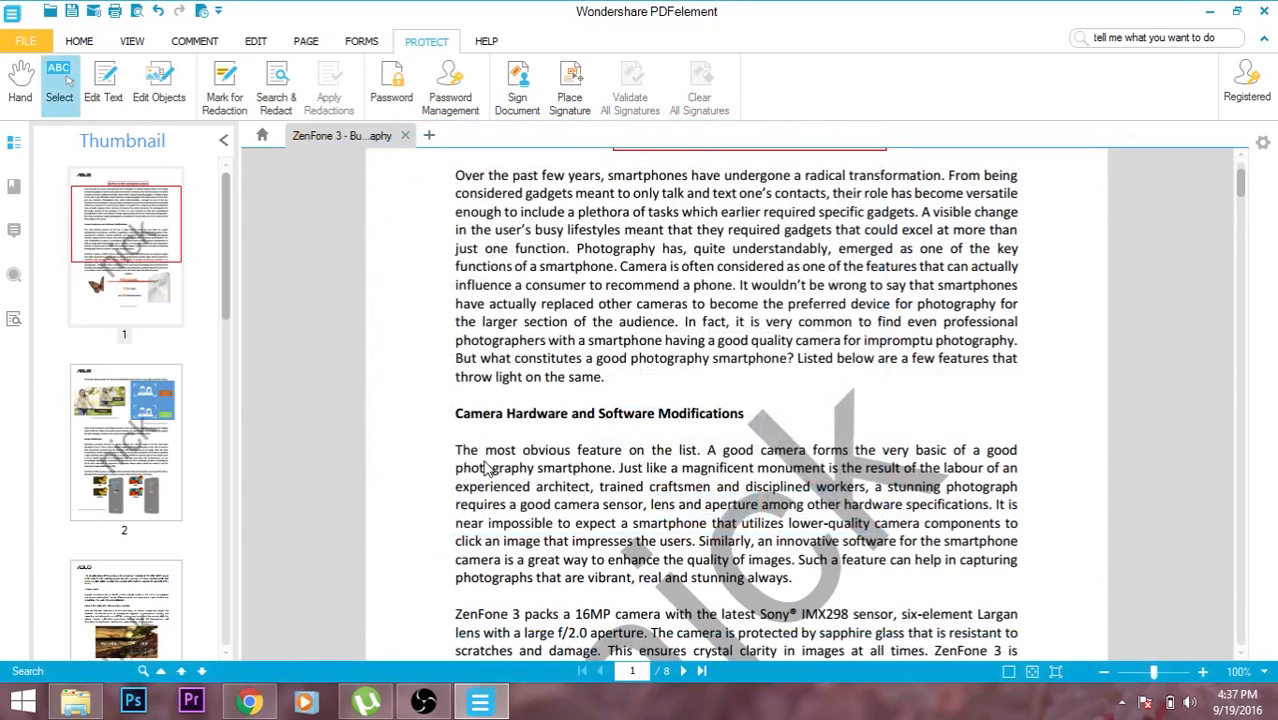
mouse_move(486, 40)
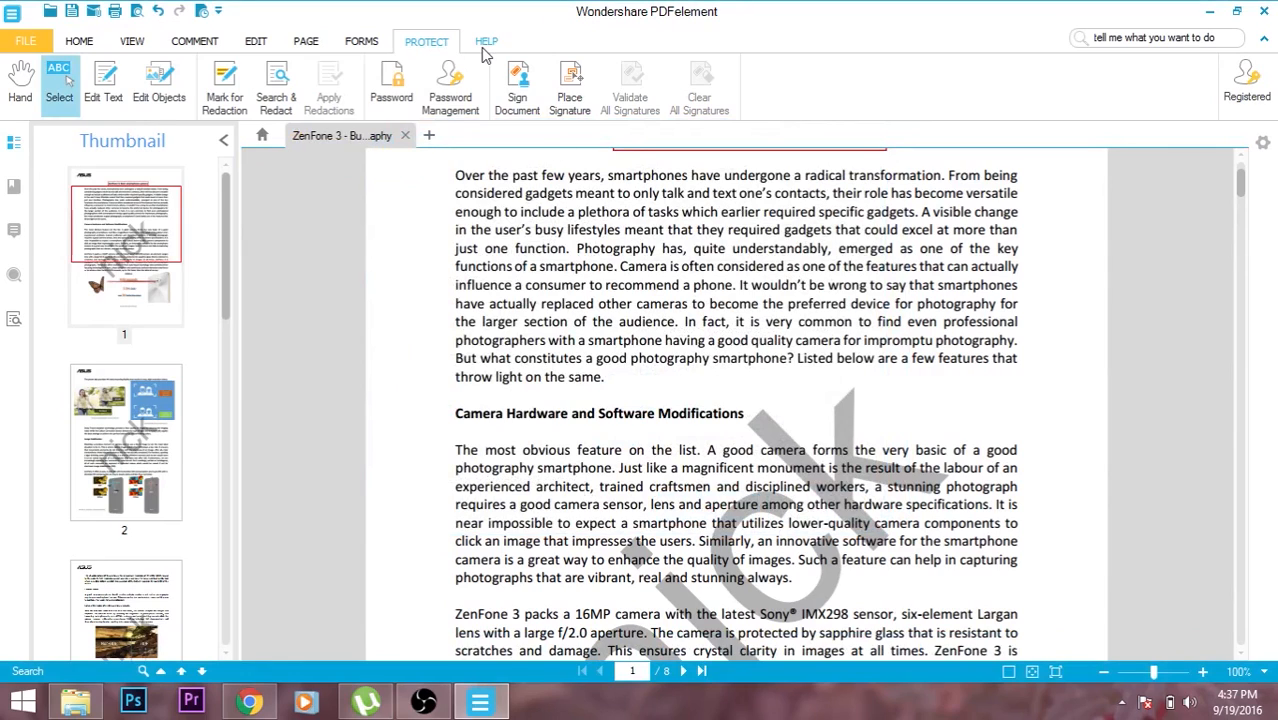
click(486, 40)
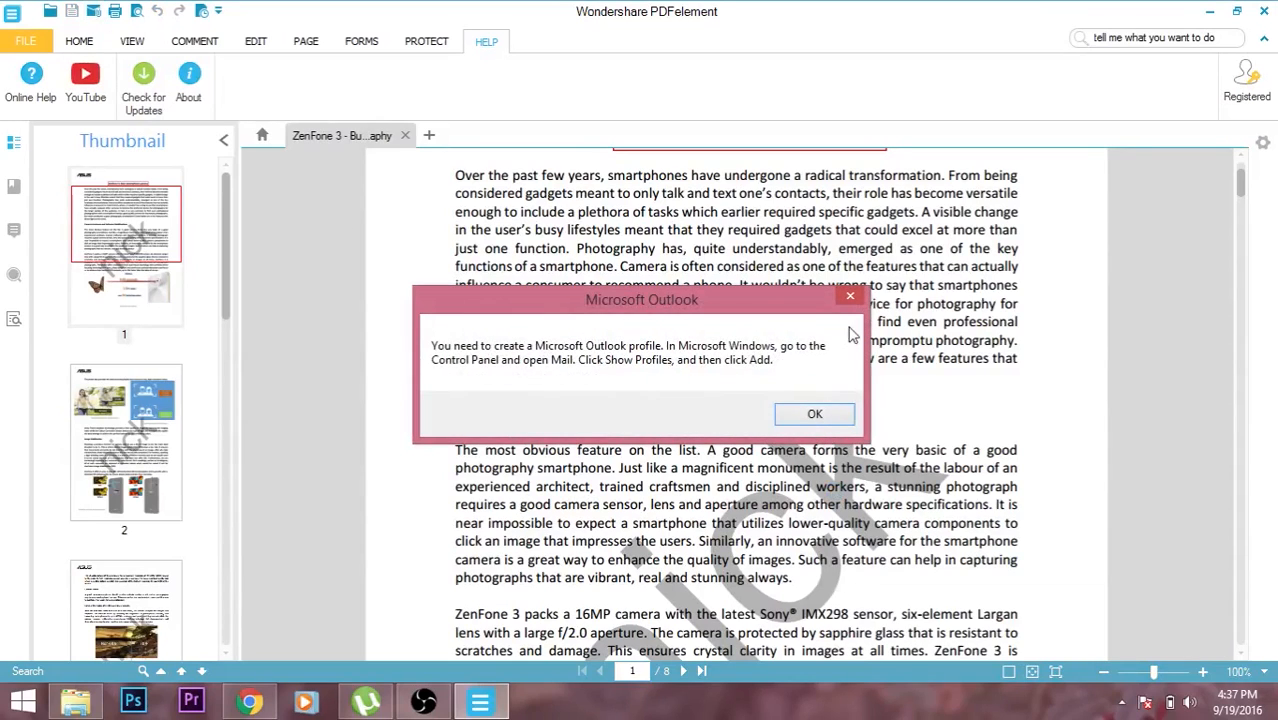
click(814, 414)
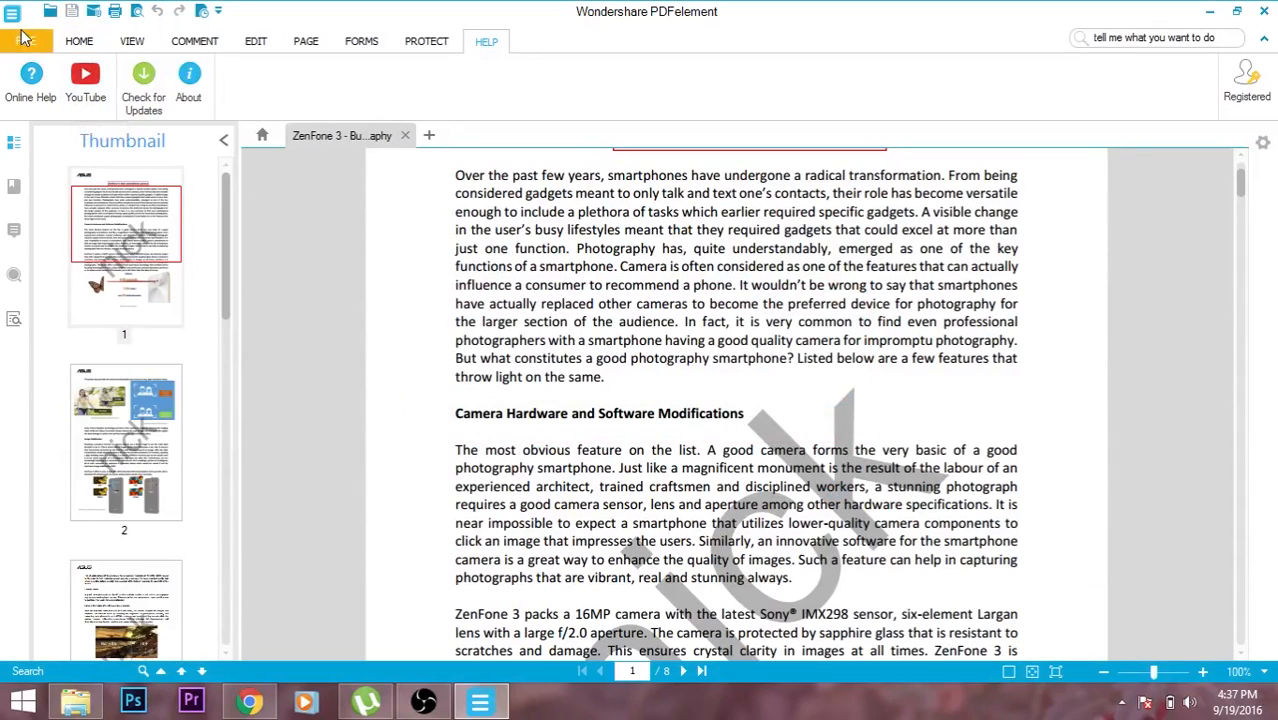